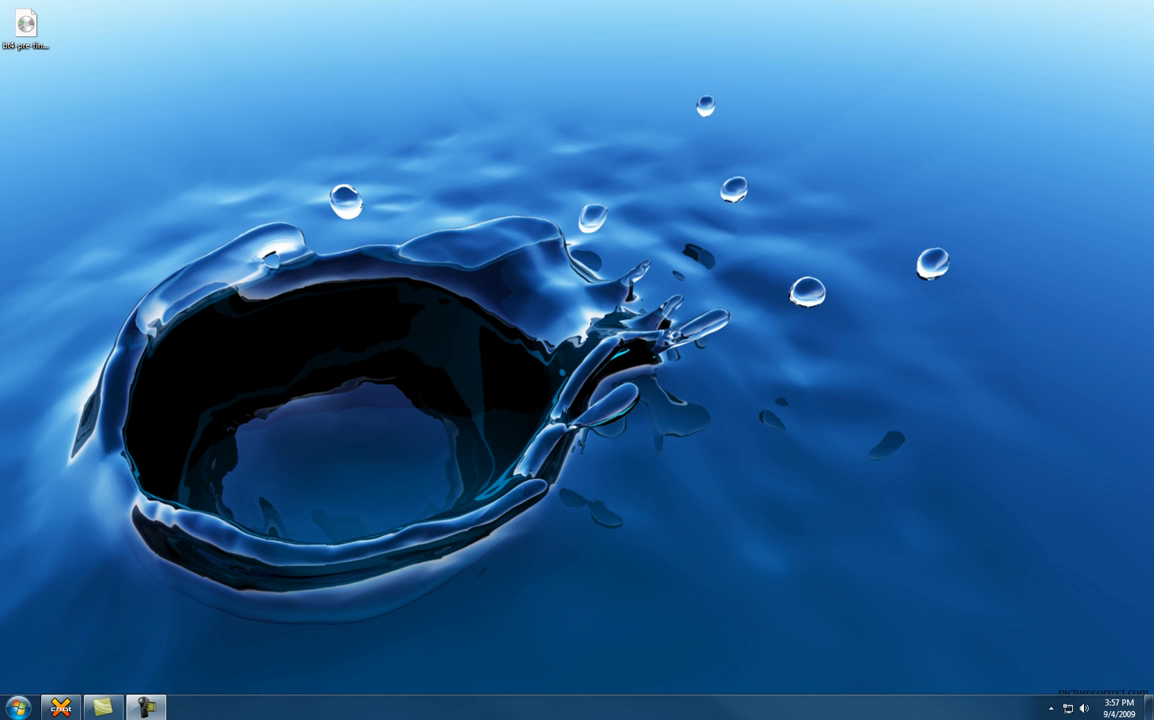
pyautogui.moveTo(843, 308)
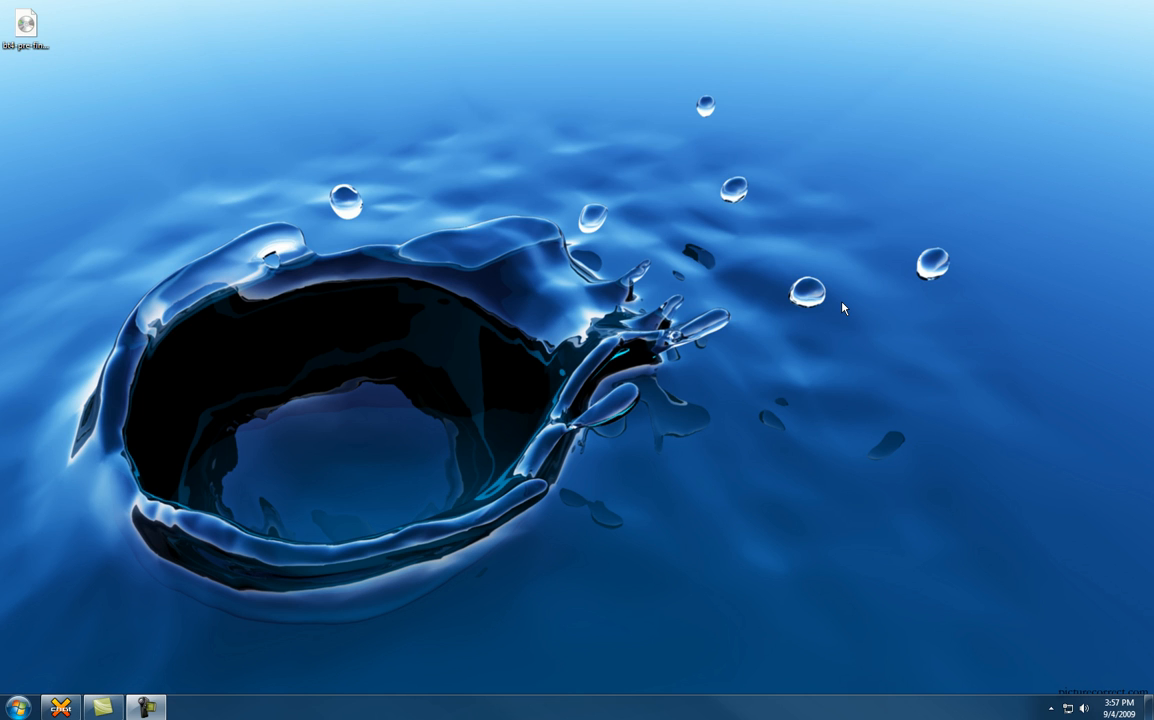
pyautogui.moveTo(920, 414)
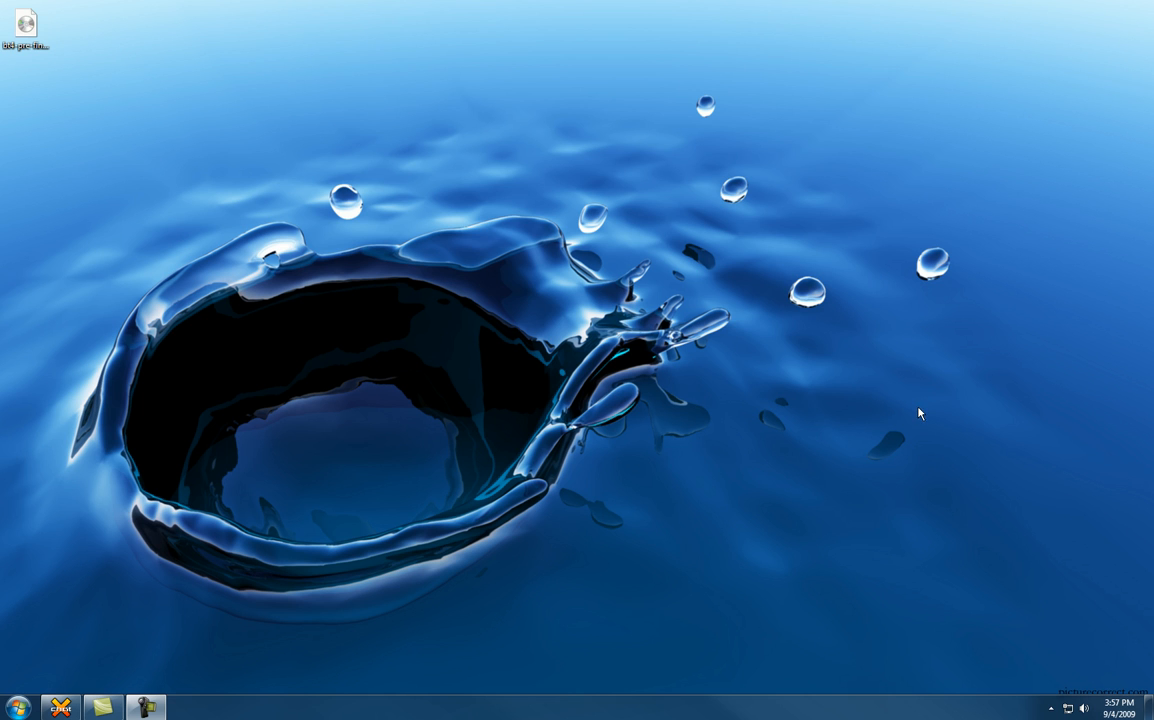
pyautogui.moveTo(910, 446)
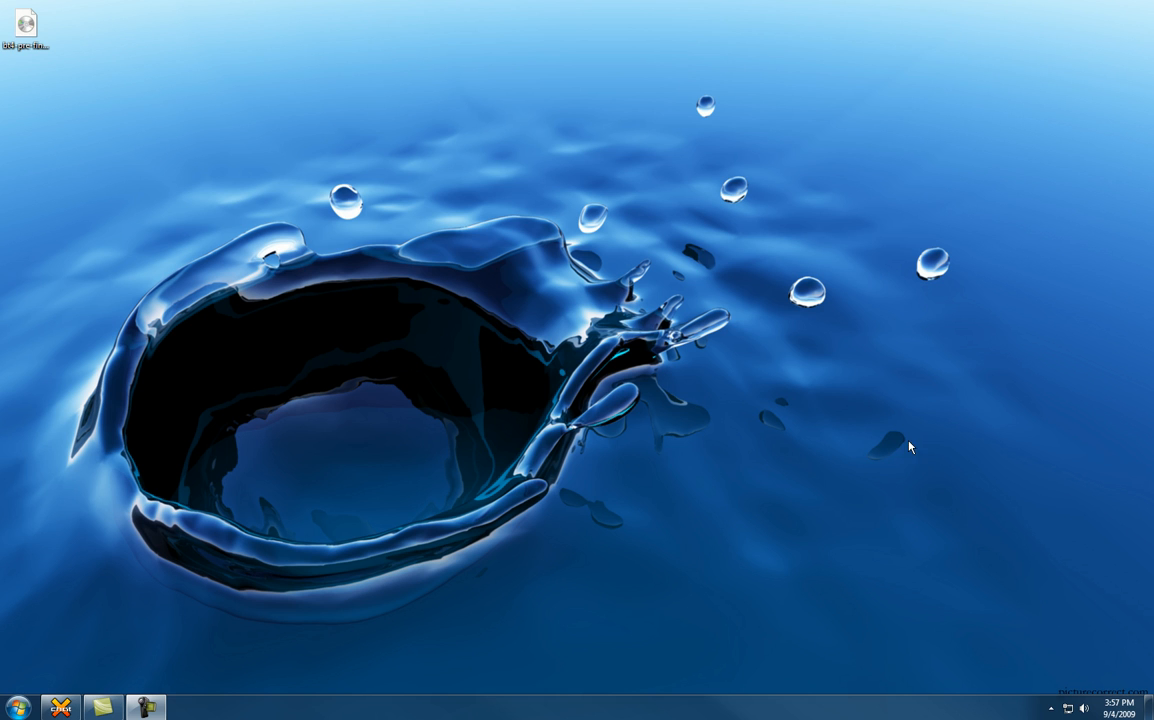
# Open VMware Workstation from its tray icon and dismiss the Tip of the Day.
pyautogui.click(1049, 707)
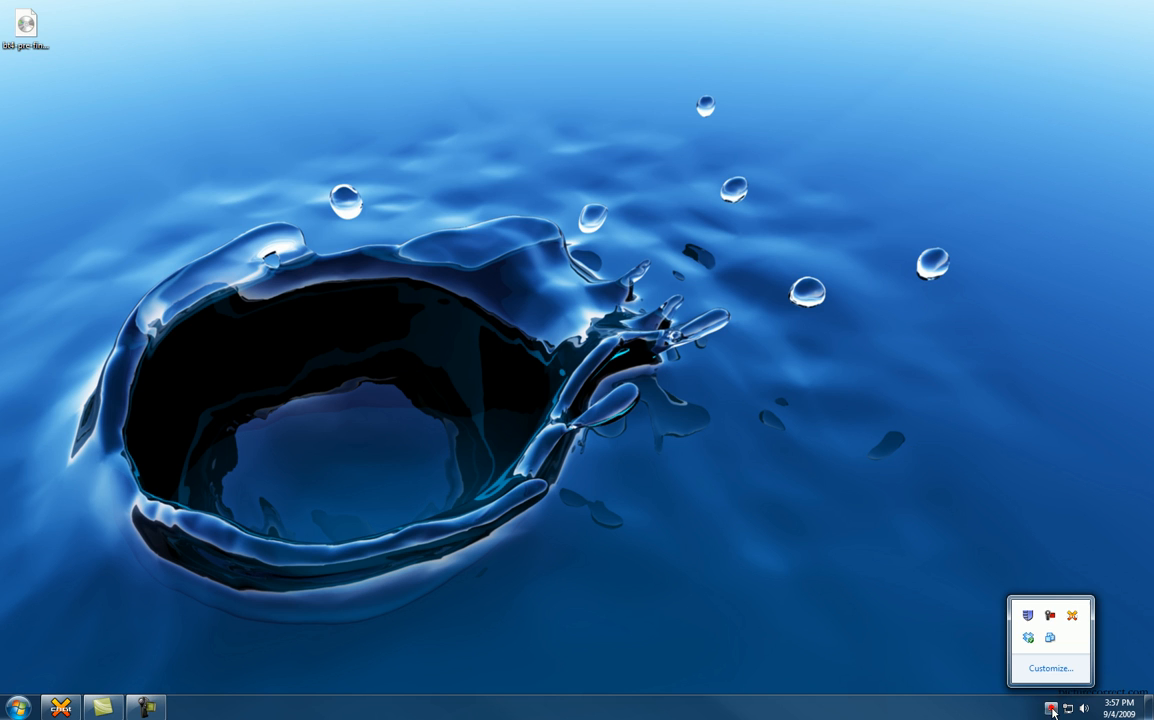
pyautogui.moveTo(1052, 638)
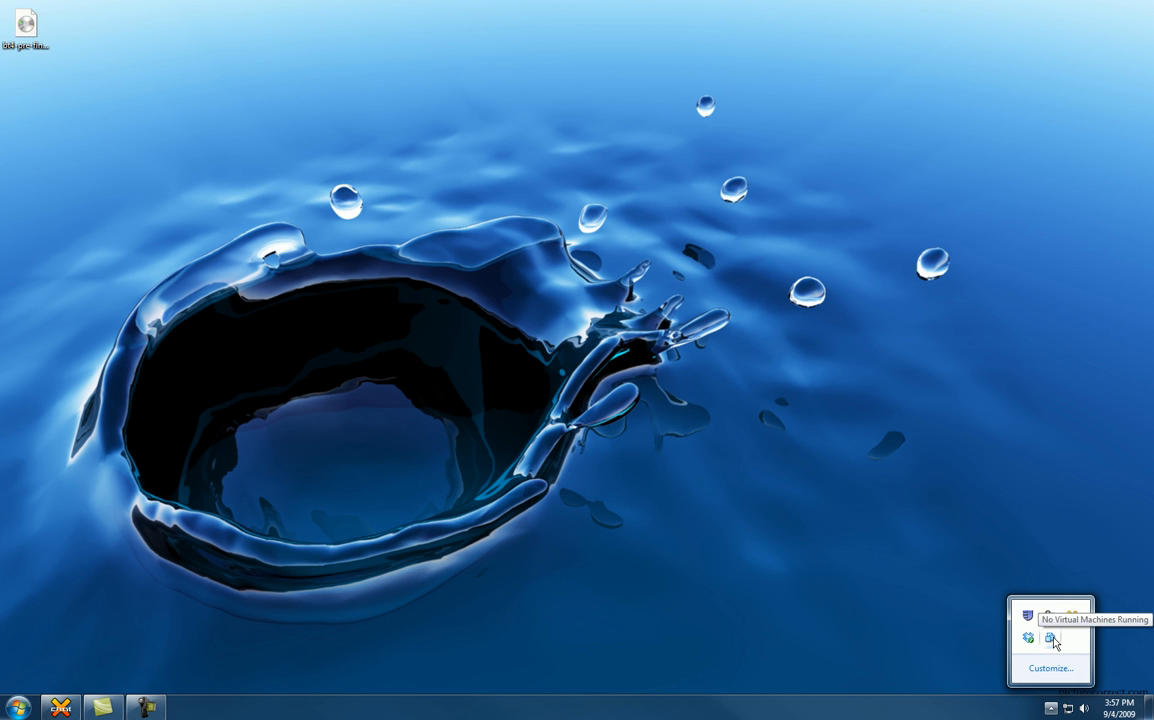
pyautogui.rightClick(1049, 637)
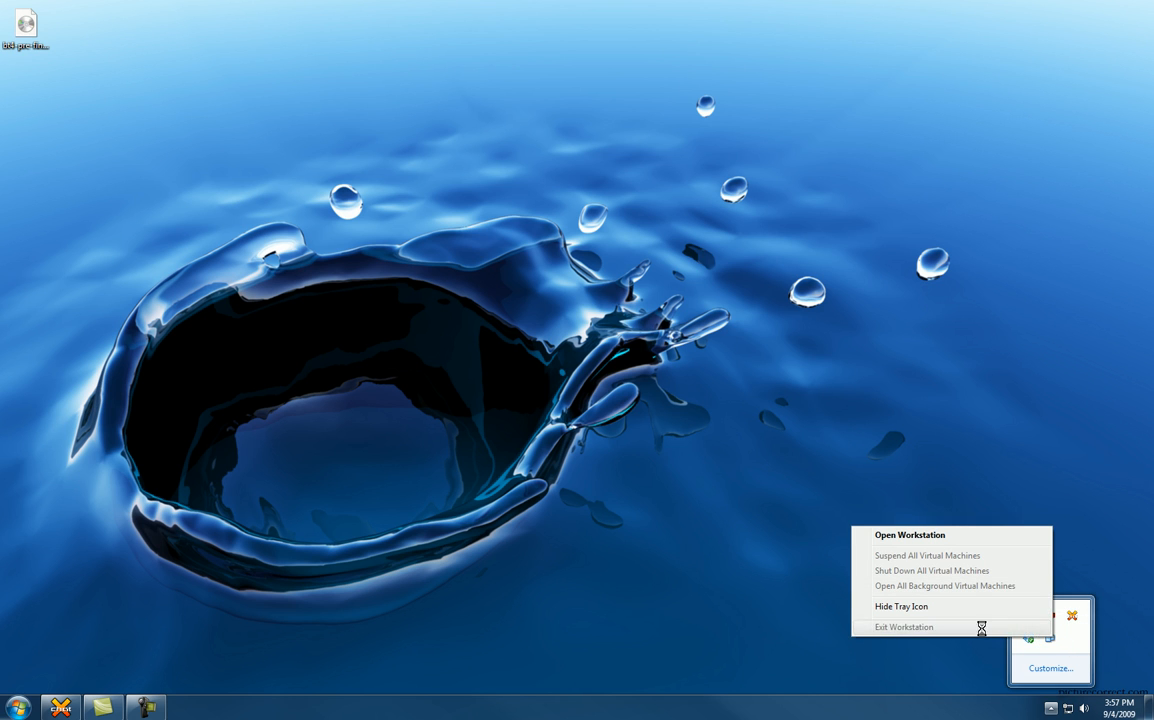
pyautogui.moveTo(910, 534)
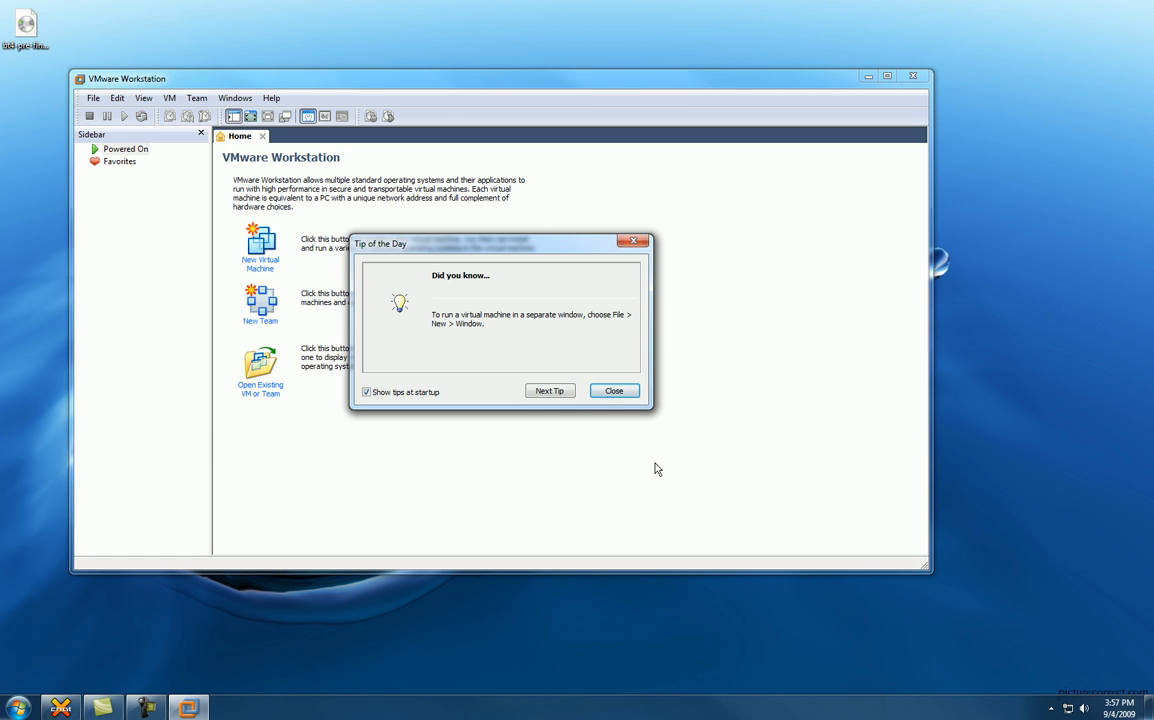
pyautogui.click(614, 391)
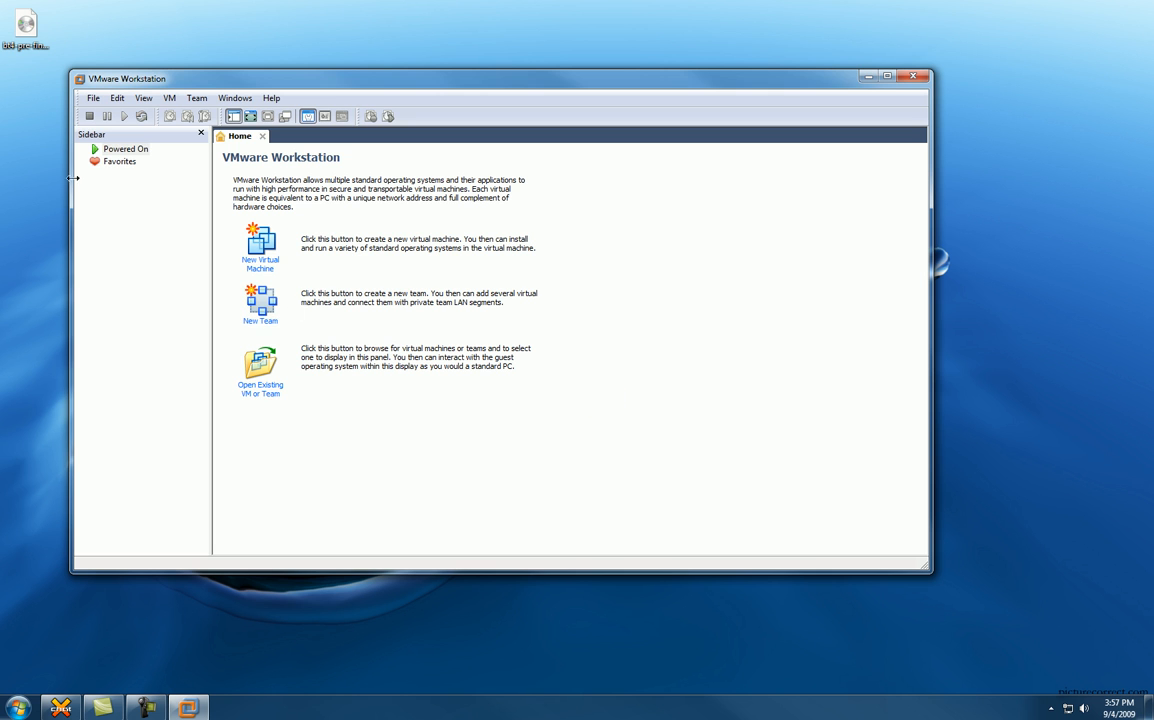
# Start a Typical new virtual machine installing from the bt4-pre-final.iso disc image.
pyautogui.click(260, 240)
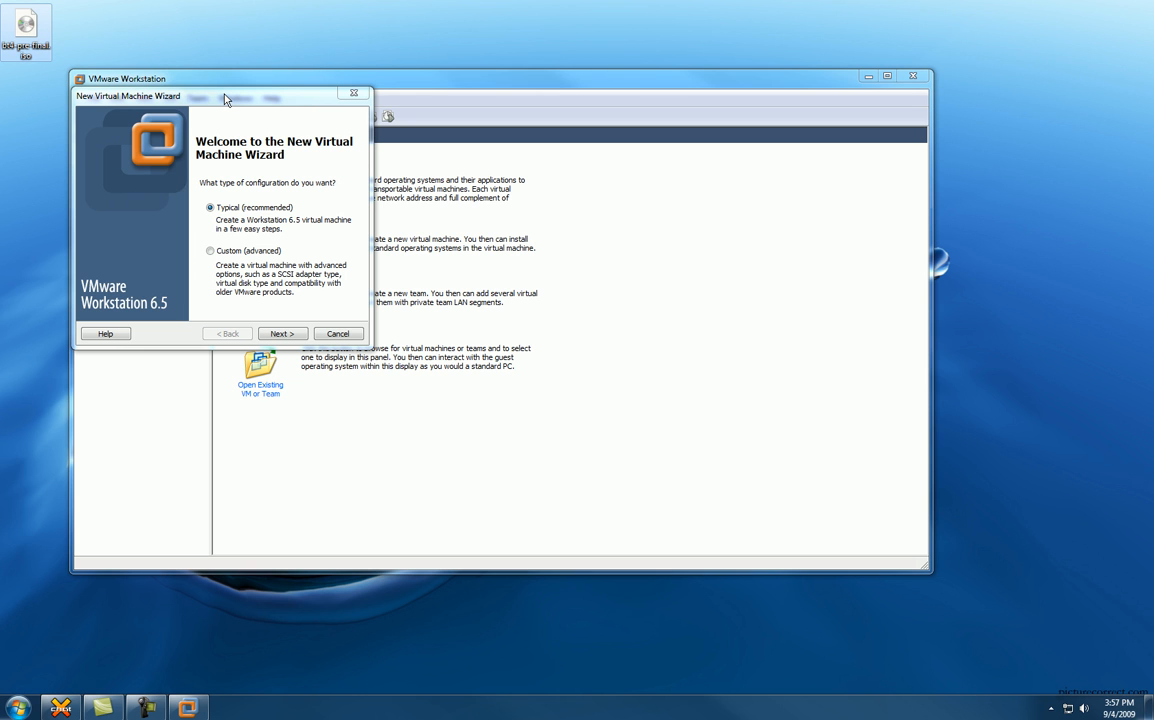
pyautogui.moveTo(285, 372)
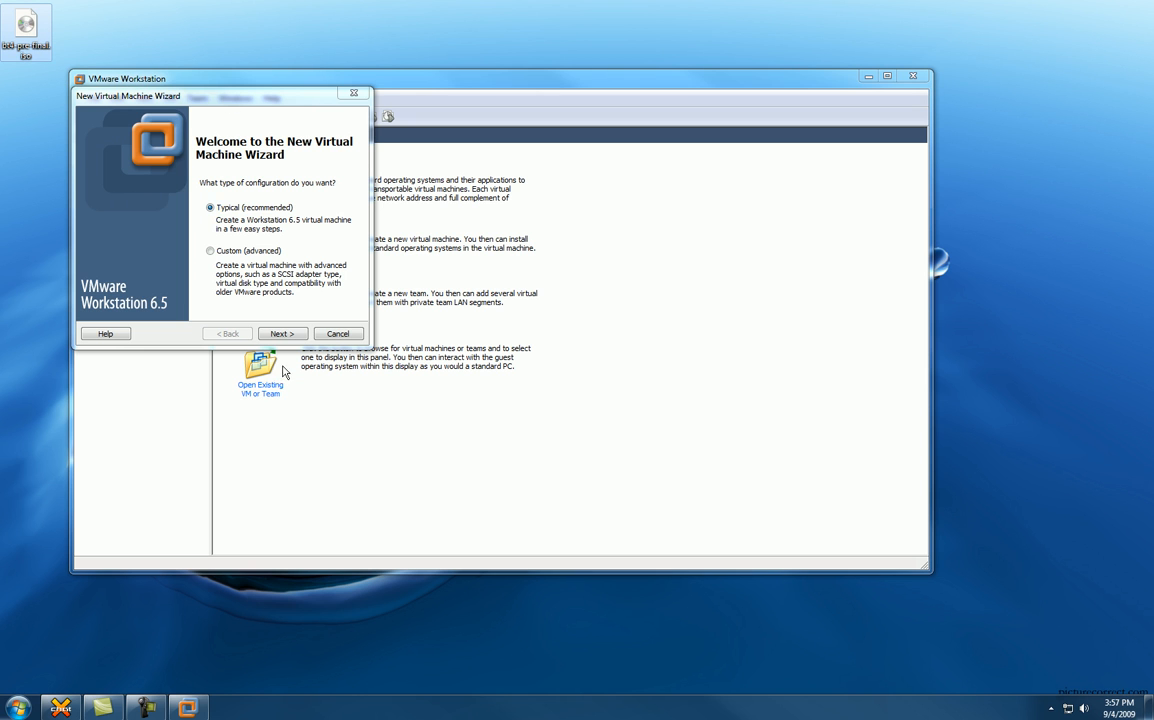
pyautogui.click(282, 333)
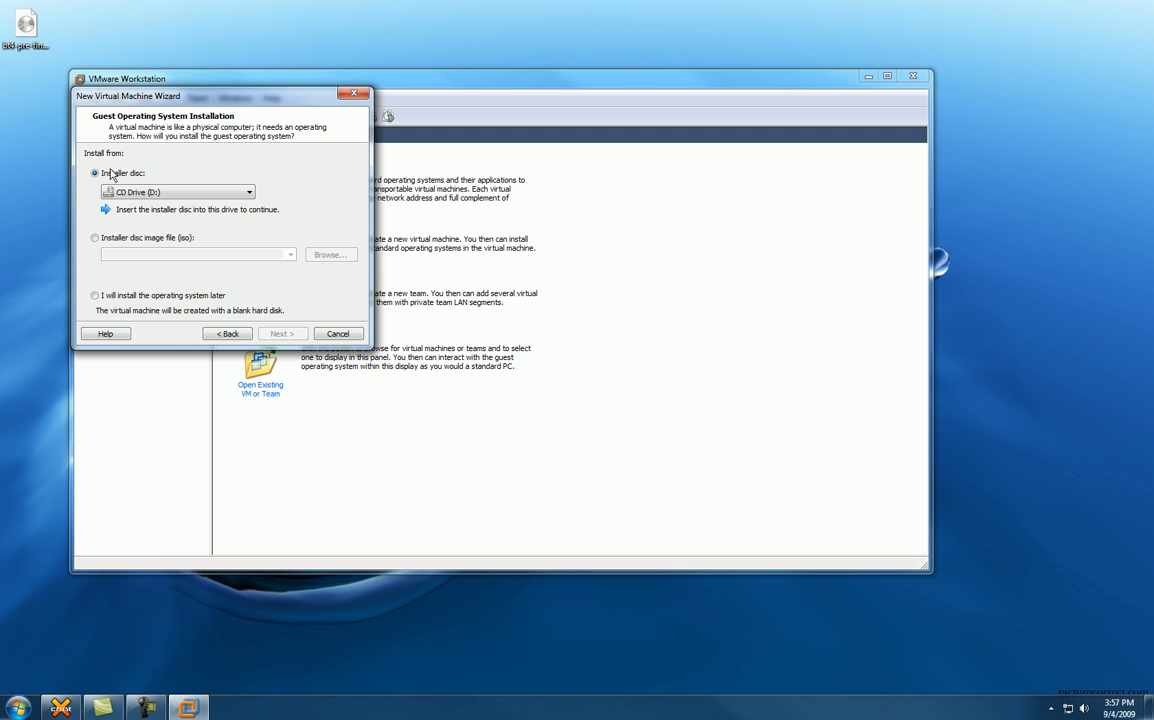
pyautogui.click(94, 237)
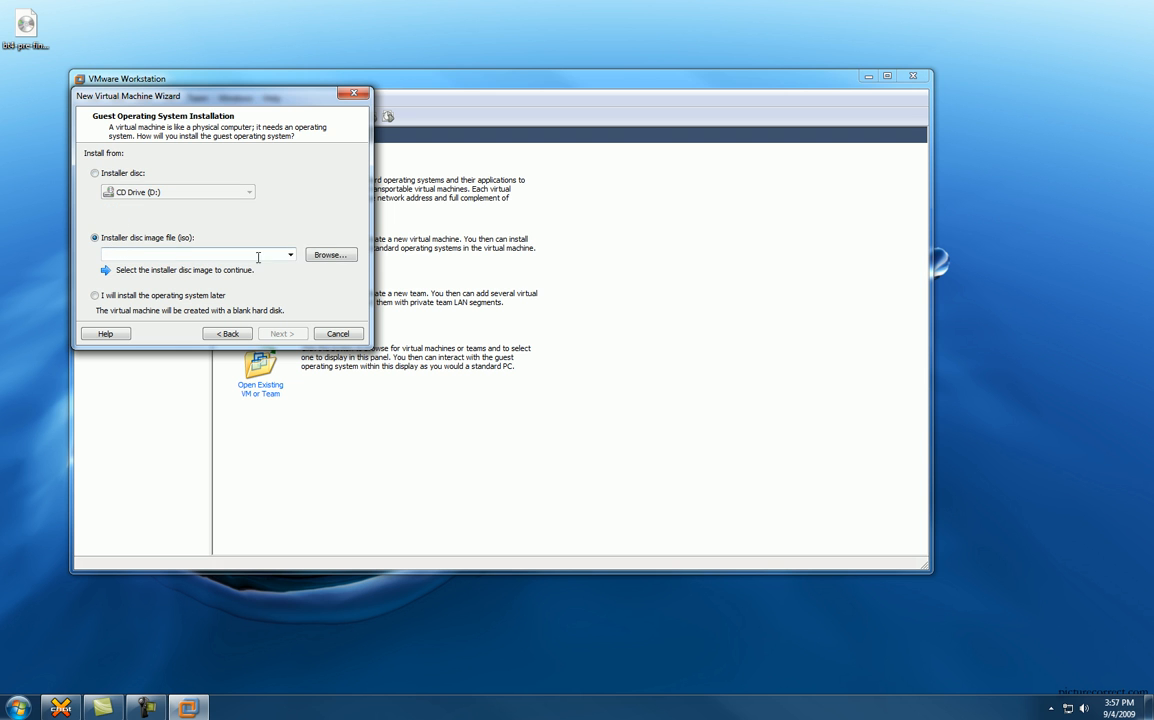
pyautogui.click(330, 254)
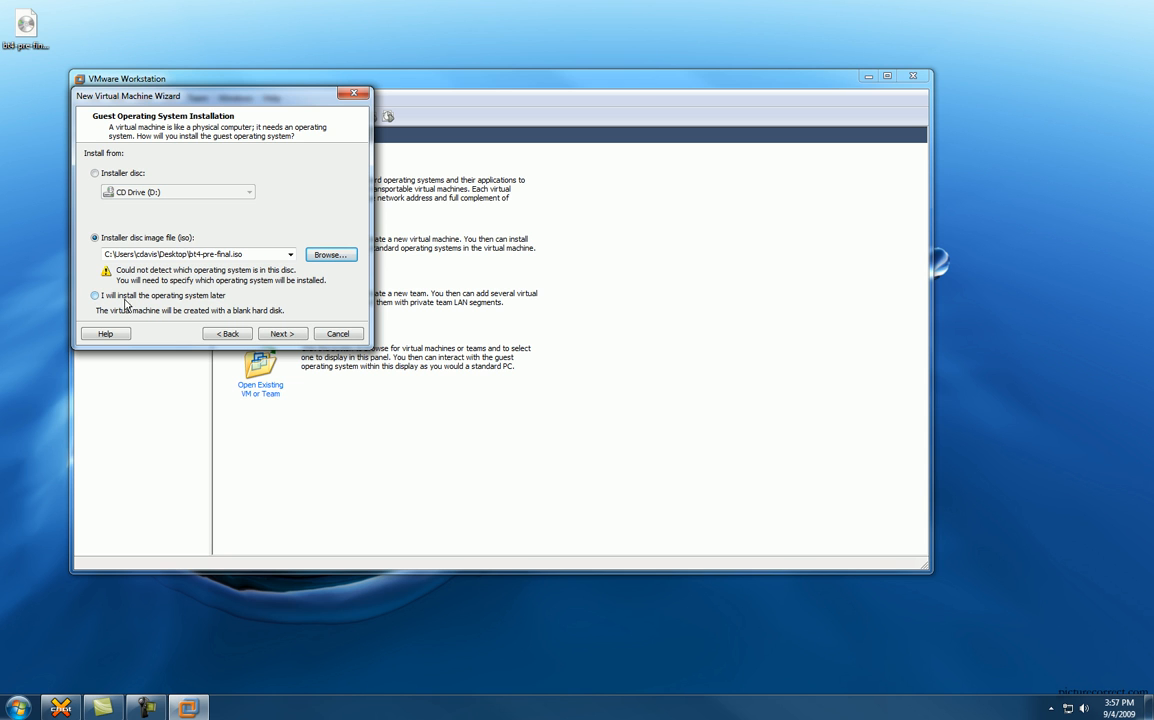
pyautogui.click(282, 333)
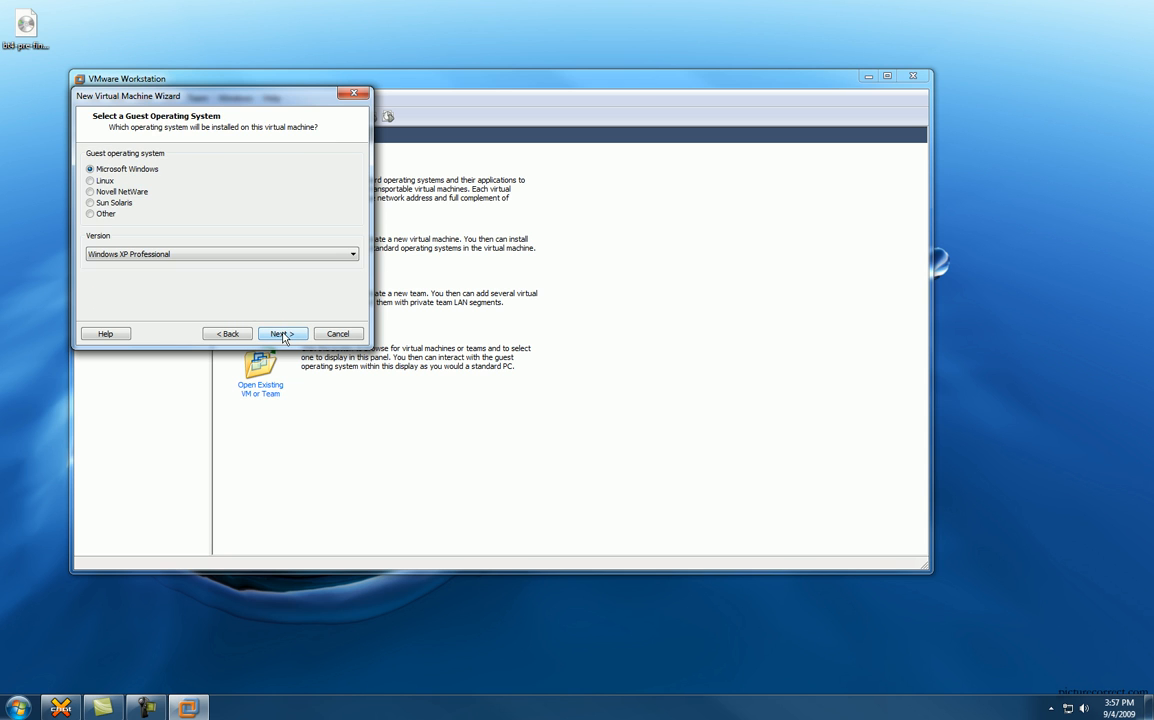
# Choose Linux, version Other Linux 2.6.x kernel, as the guest operating system.
pyautogui.click(90, 181)
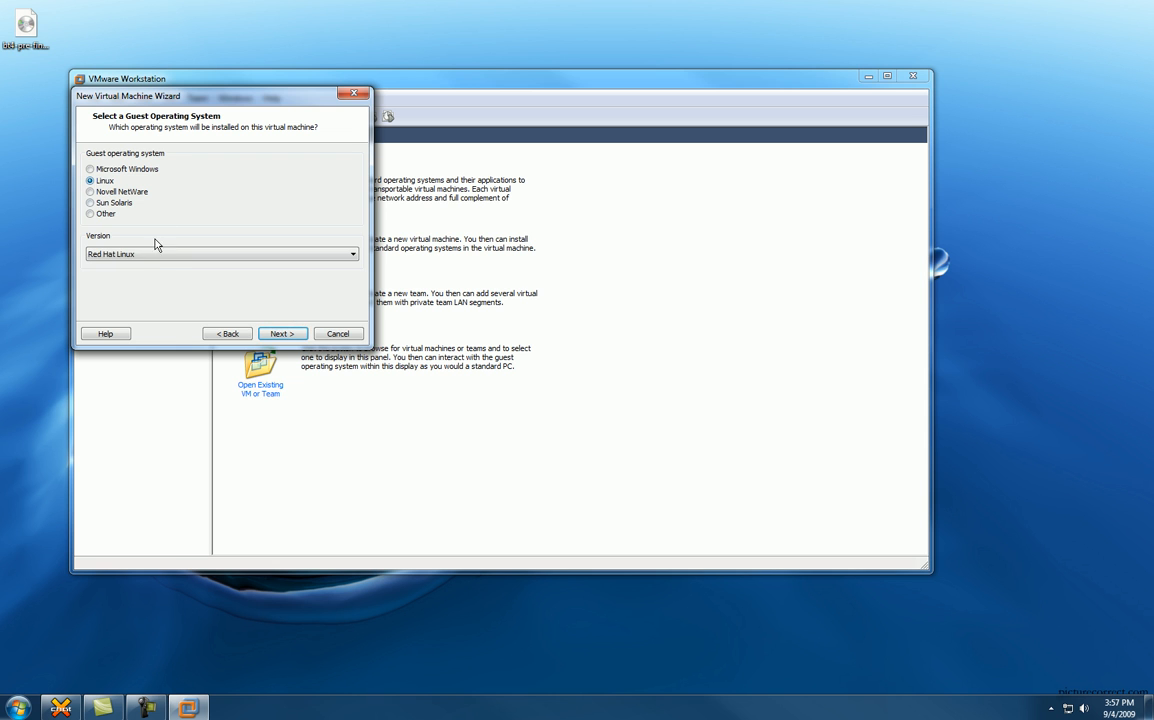
pyautogui.click(351, 253)
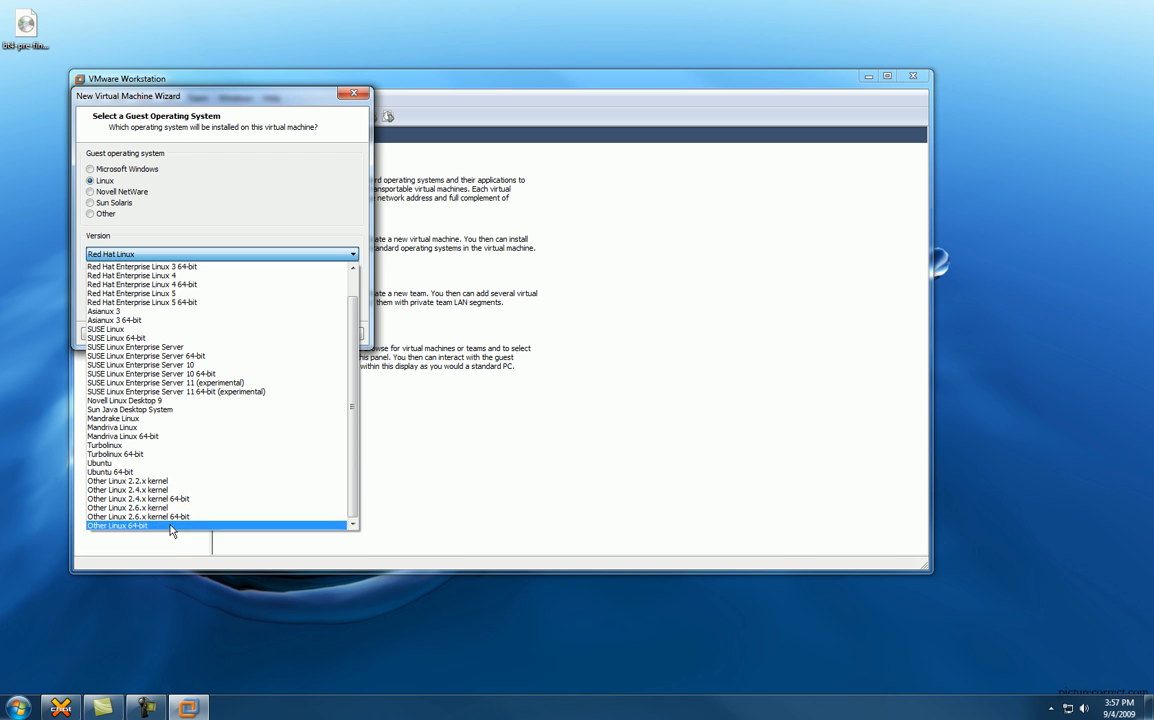
pyautogui.click(127, 507)
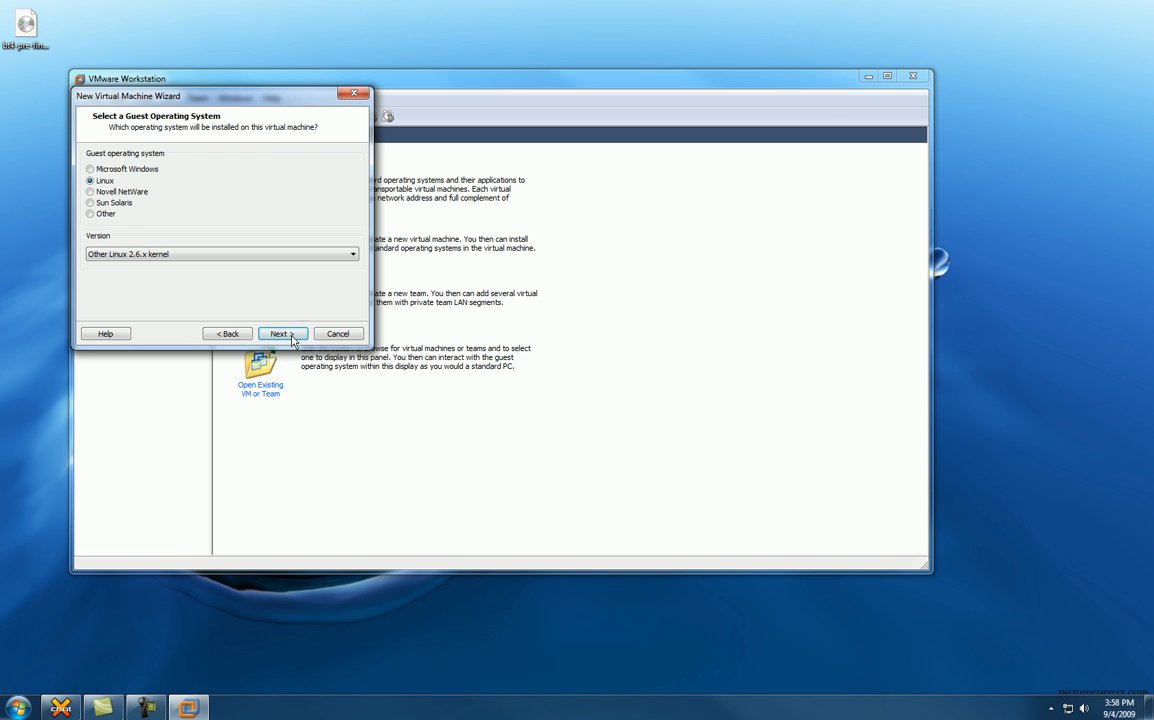
pyautogui.click(280, 333)
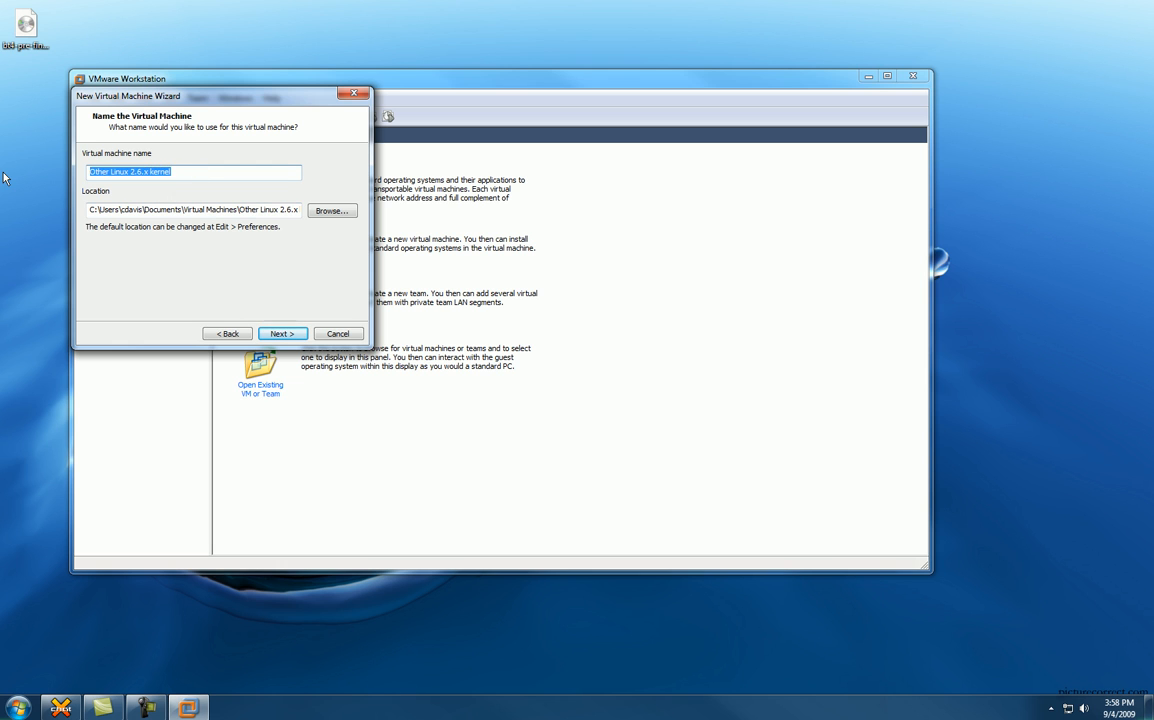
# Enter 'BackTrack 4 Pre' as the virtual machine name and continue.
pyautogui.write('BackTrack 4')
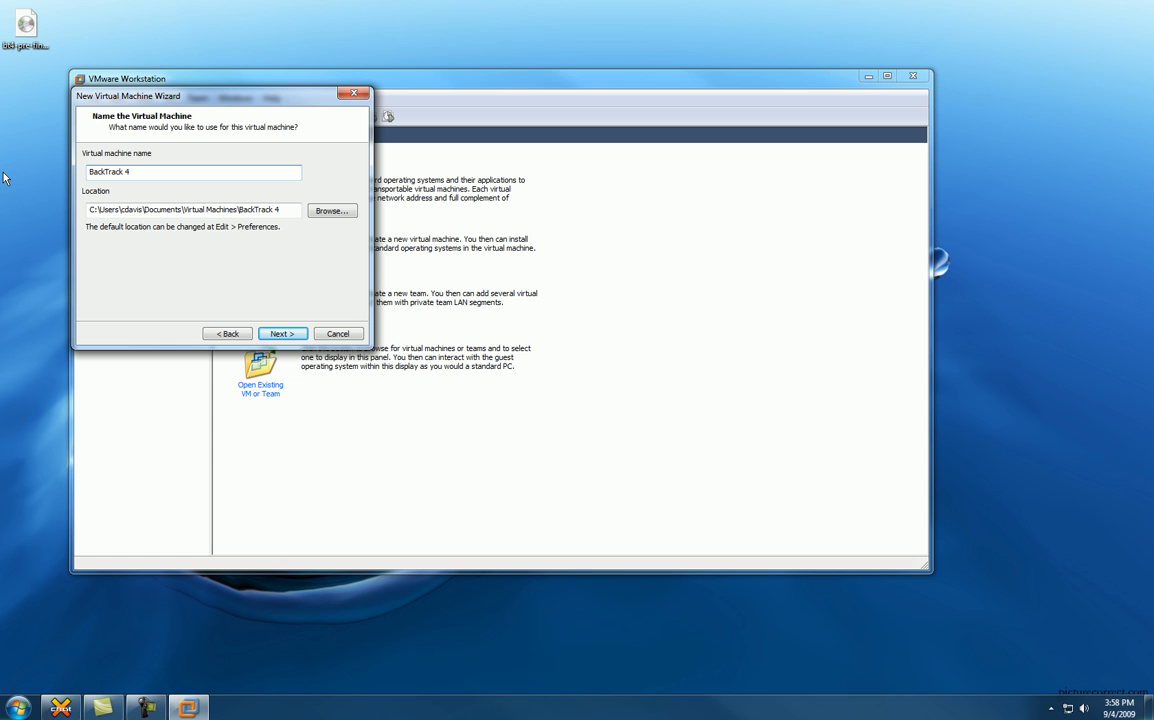
pyautogui.write('Pre')
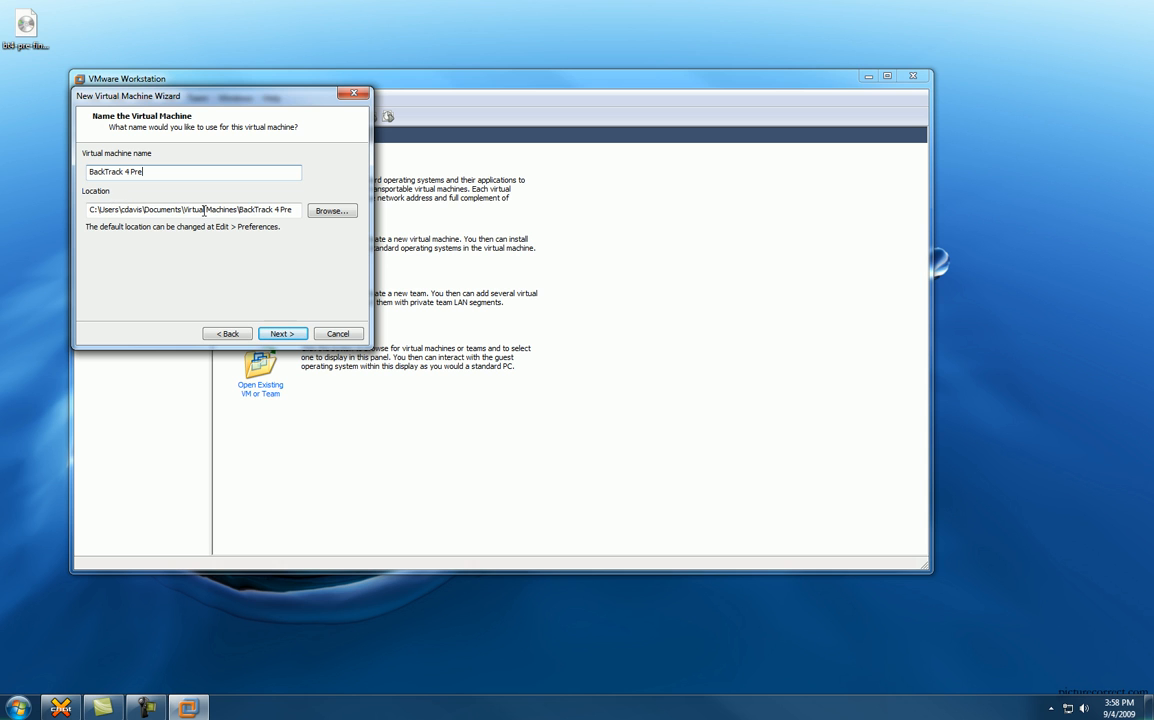
pyautogui.click(281, 333)
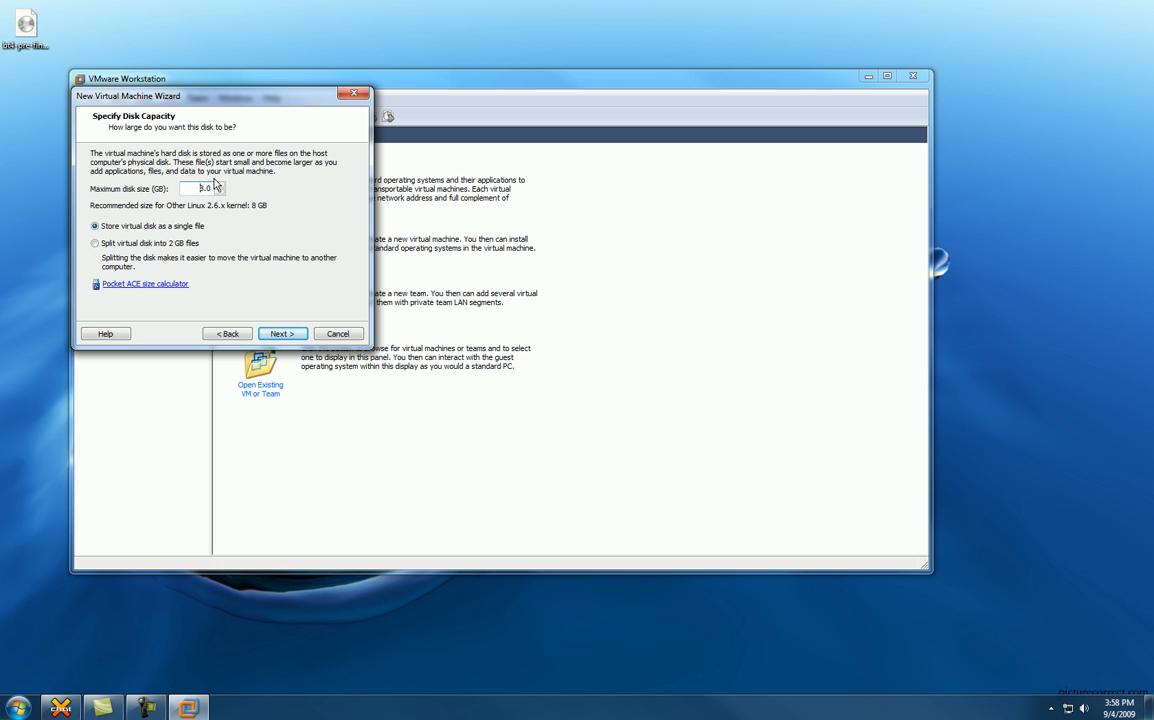
# Set an 8.0 GB maximum disk size stored as a single file.
pyautogui.write('8.0')
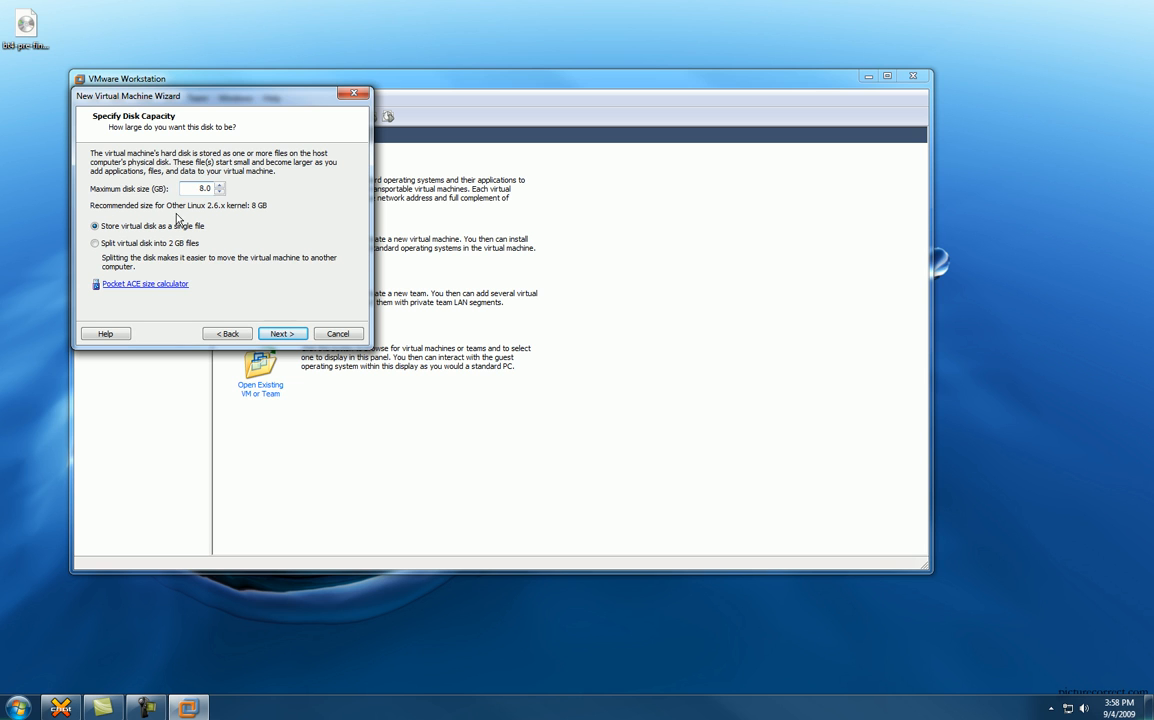
pyautogui.moveTo(214, 243)
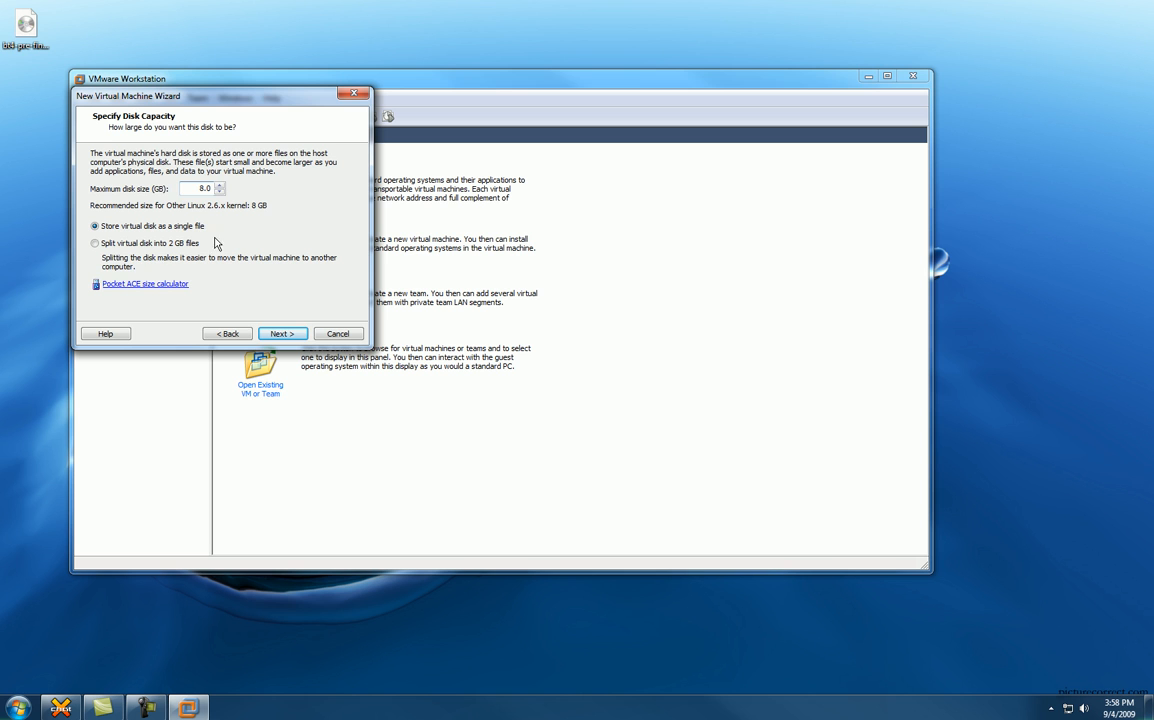
pyautogui.moveTo(283, 333)
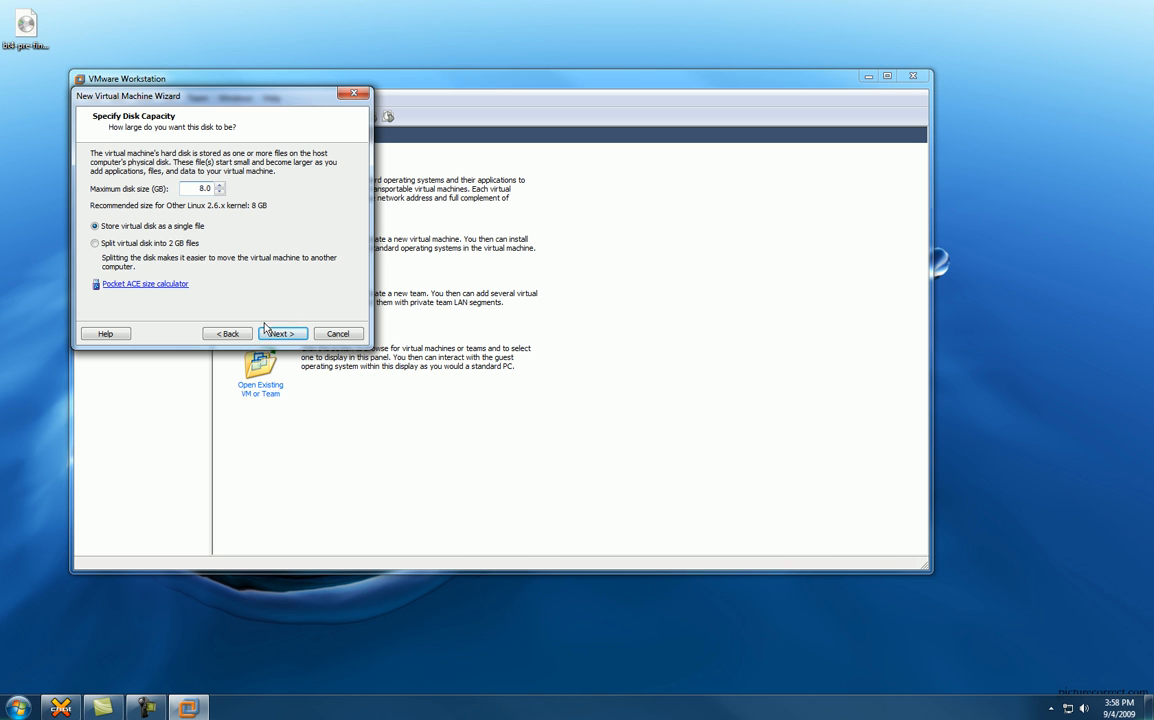
pyautogui.click(280, 333)
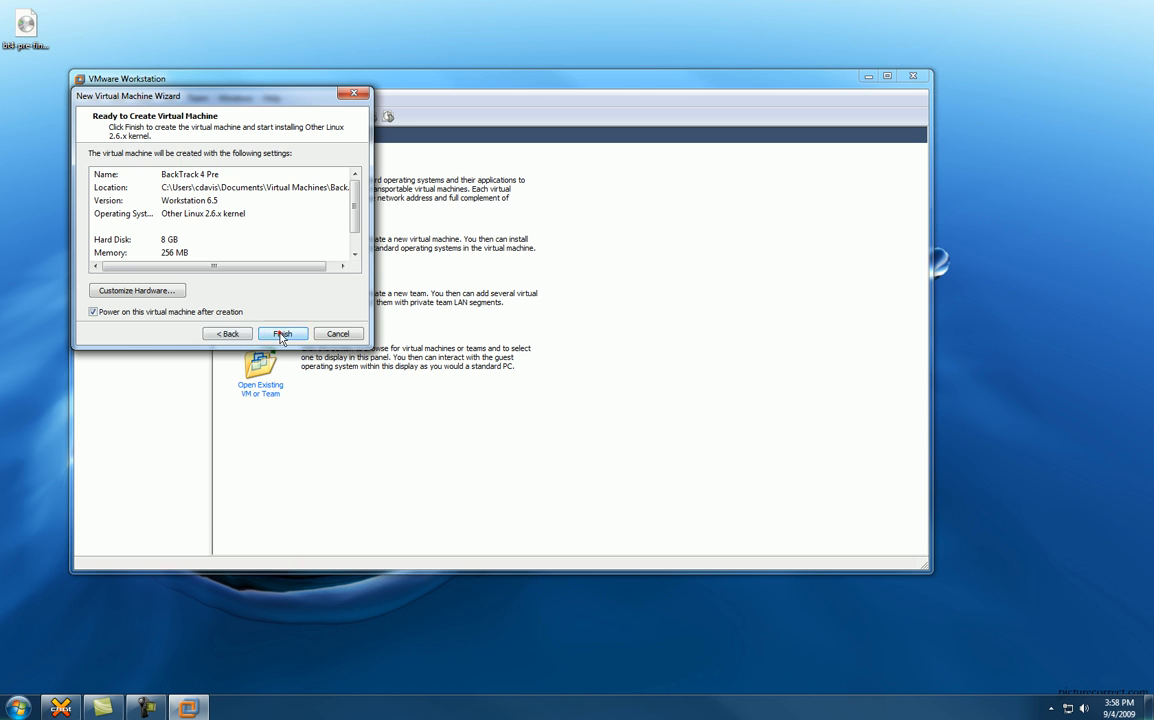
# Finish the wizard, approve the administrator prompt, and close the registration reminder.
pyautogui.click(282, 333)
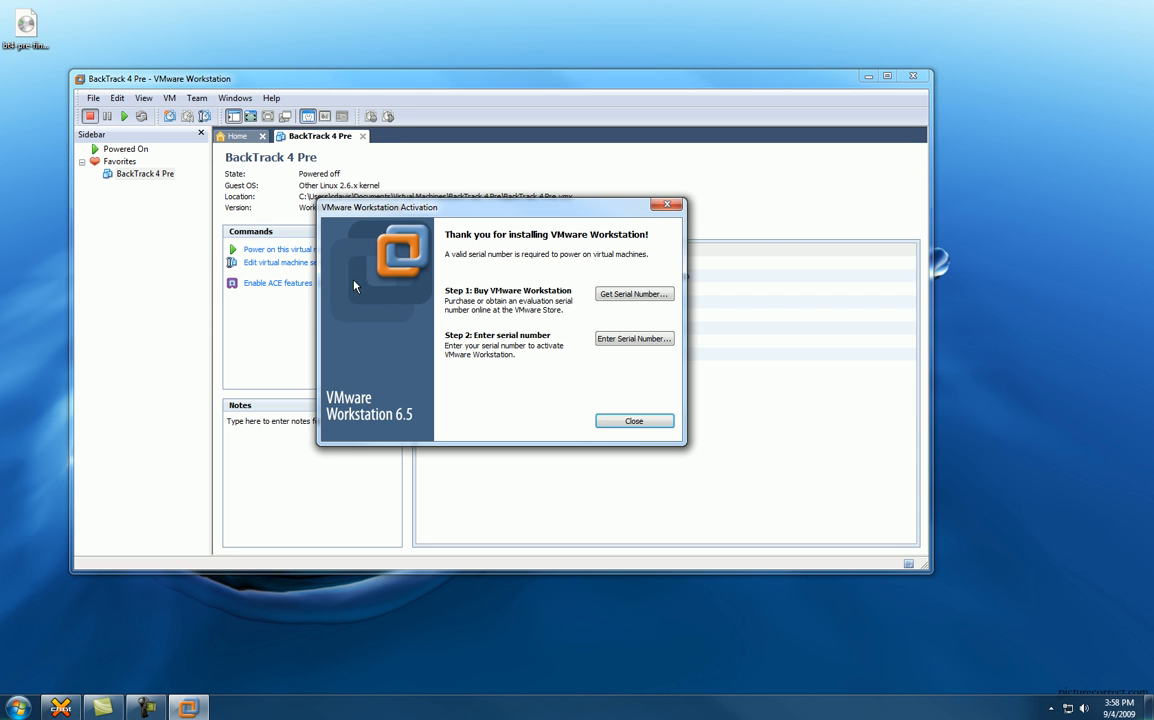
pyautogui.moveTo(499, 311)
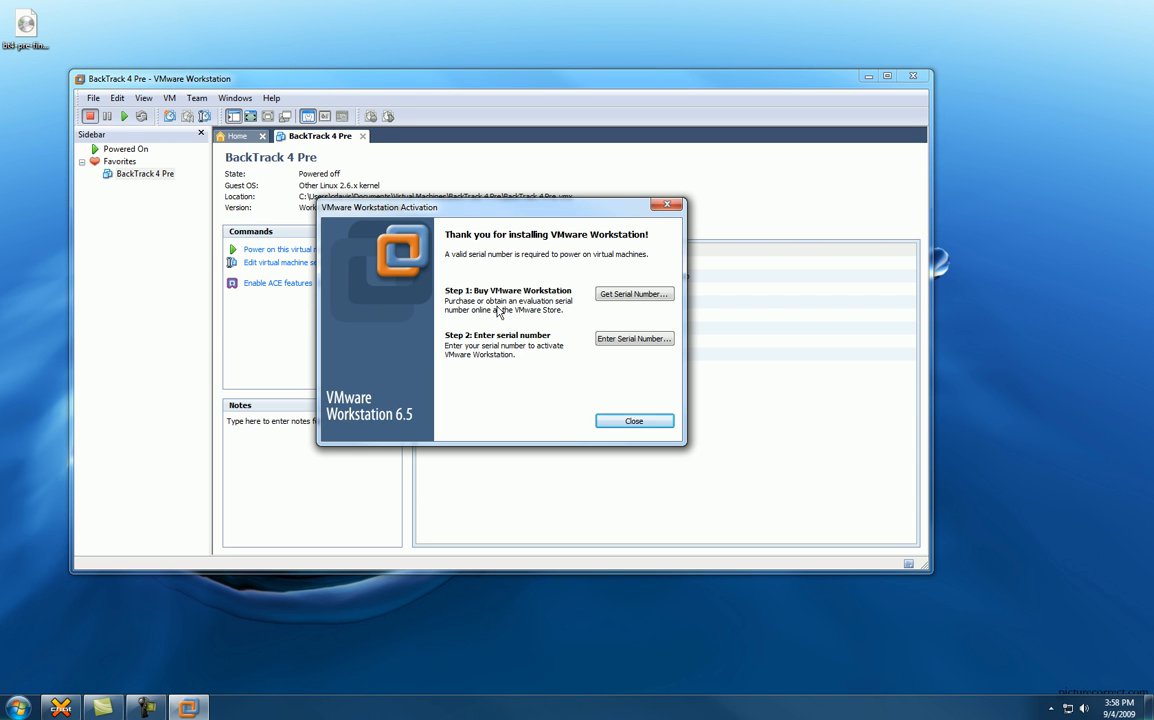
pyautogui.moveTo(585, 305)
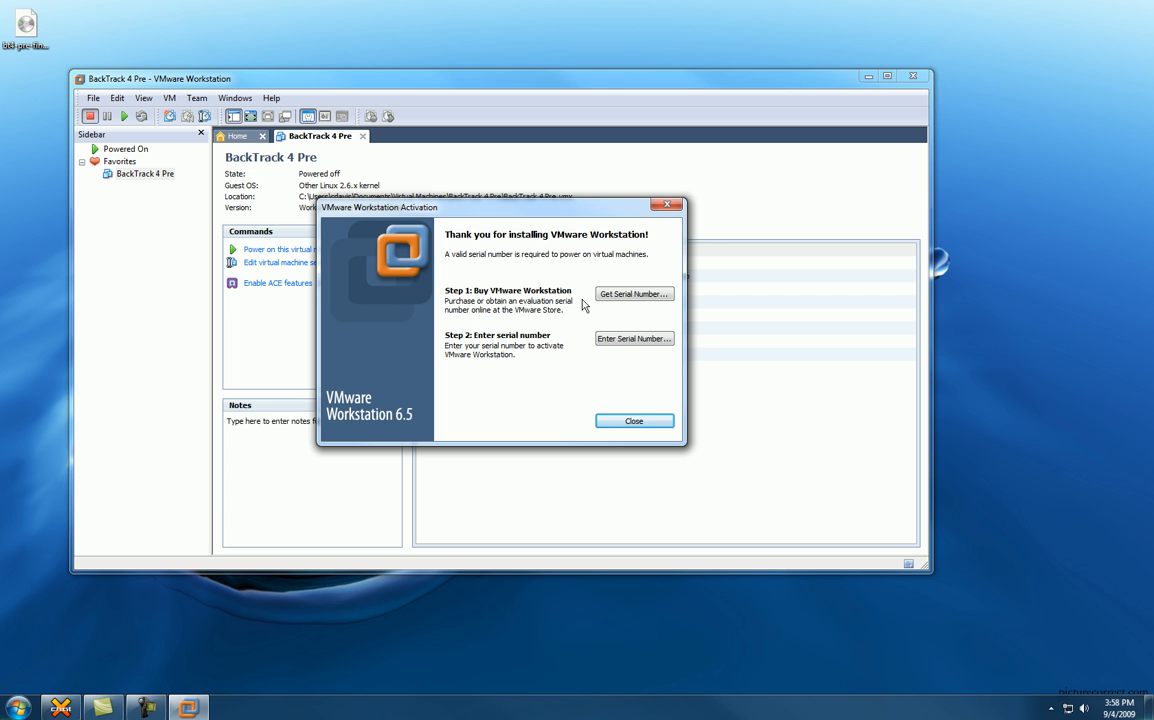
pyautogui.moveTo(114, 688)
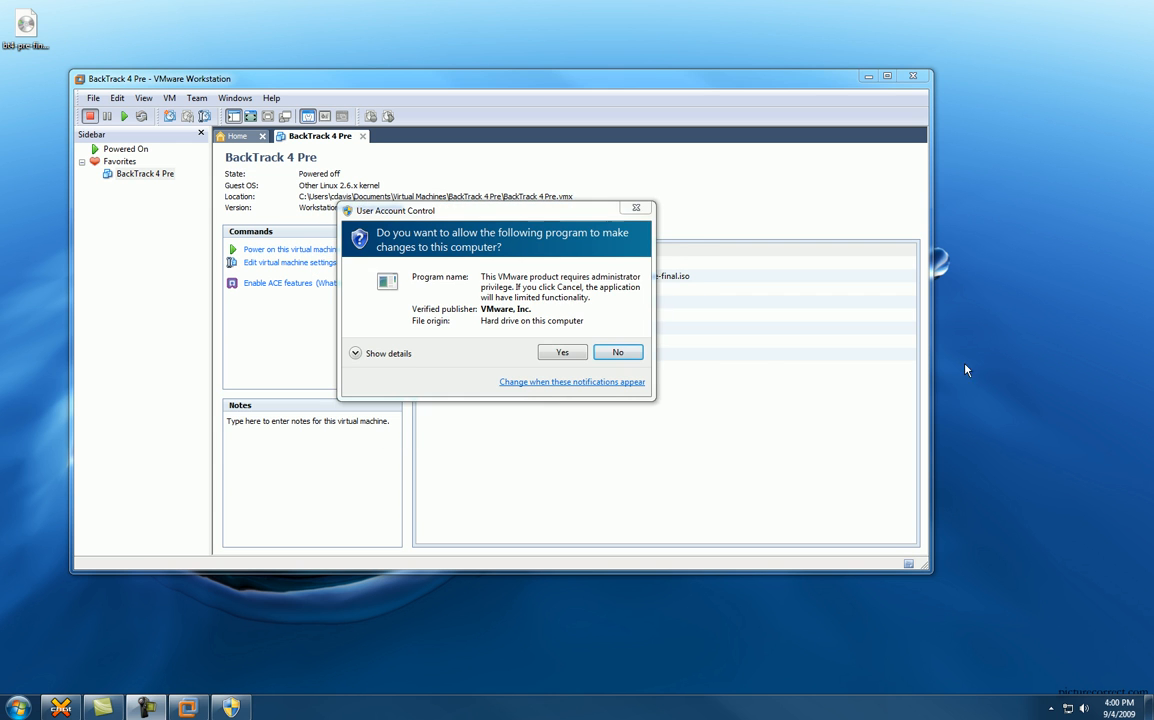
pyautogui.click(561, 351)
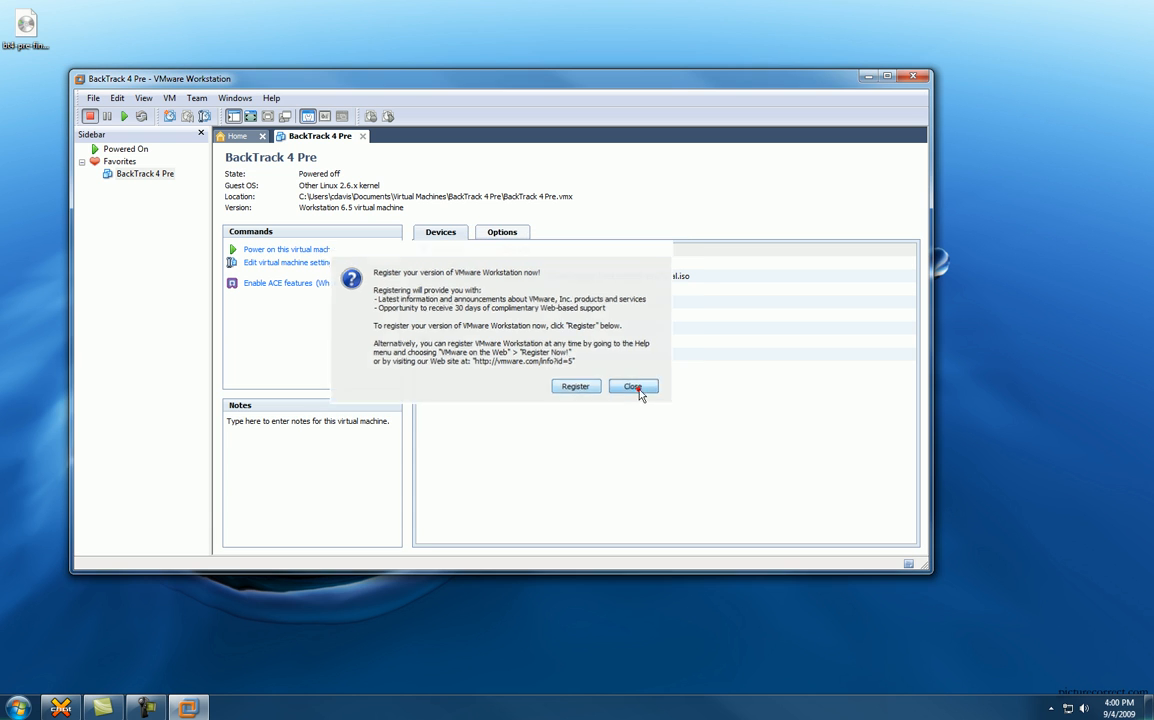
pyautogui.click(633, 386)
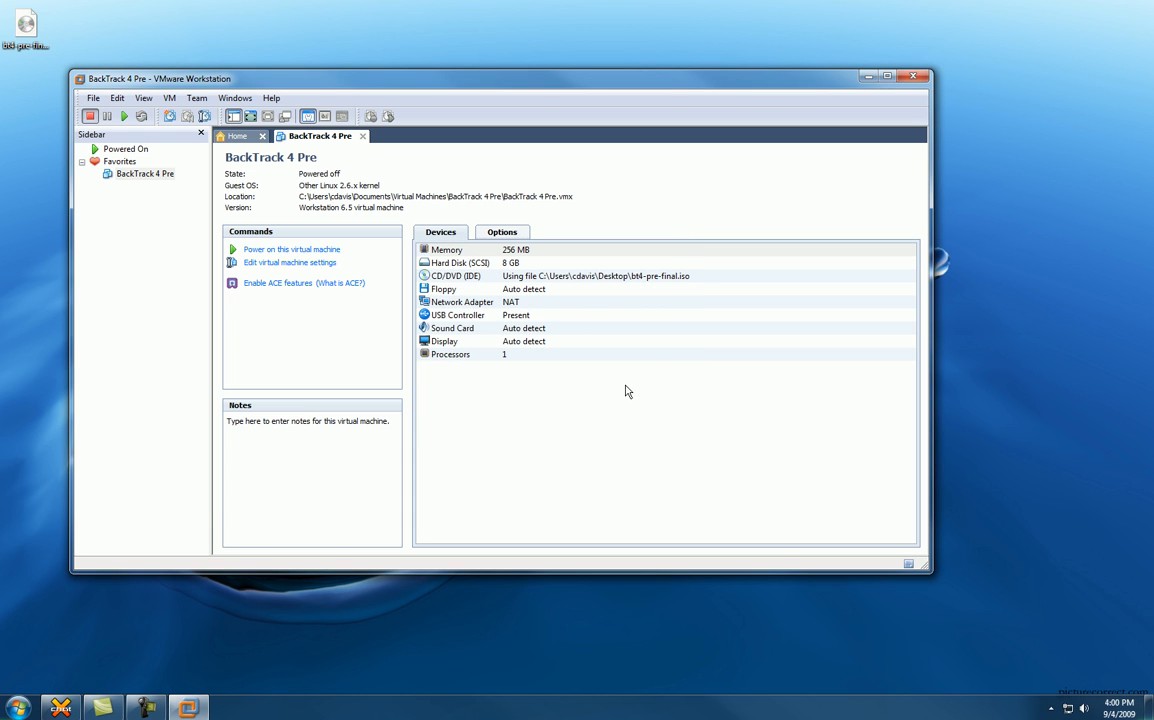
pyautogui.moveTo(181, 162)
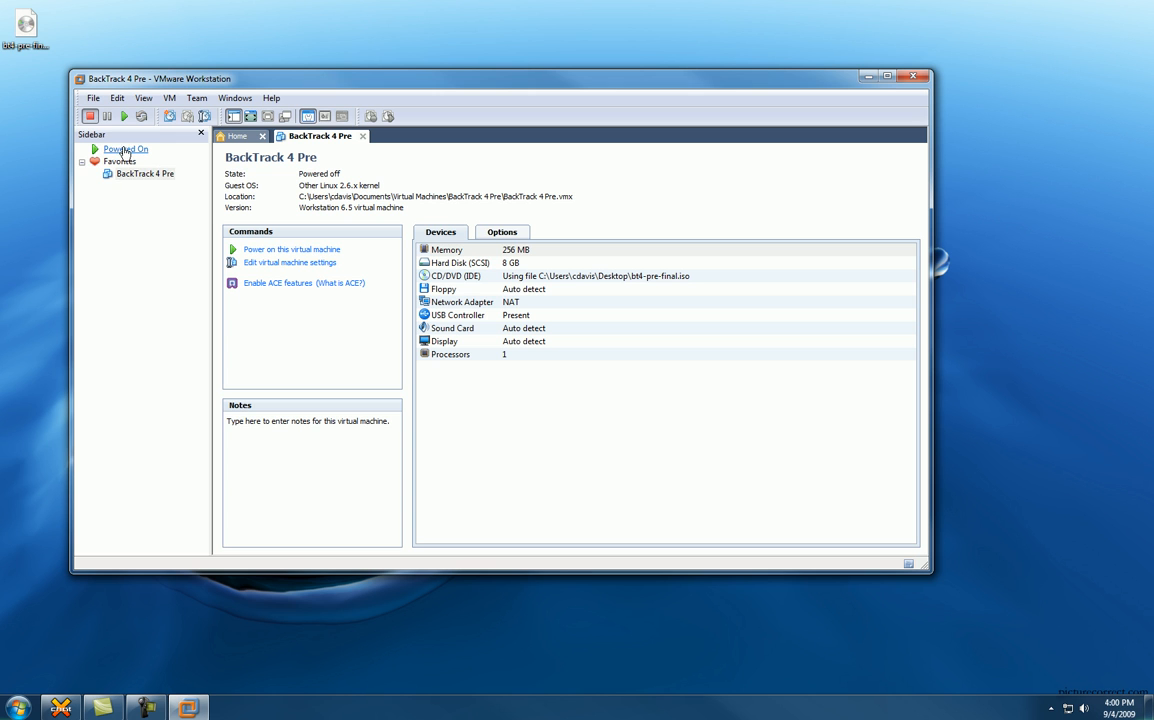
pyautogui.click(145, 173)
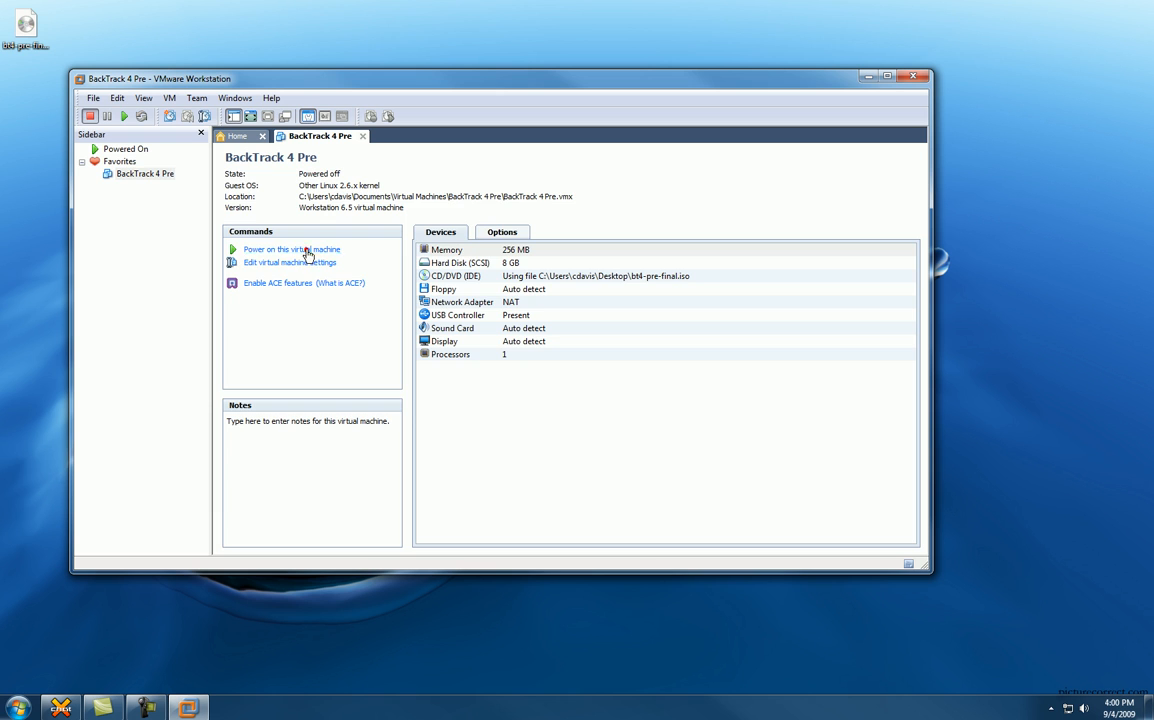
# Power on BackTrack 4 Pre and dismiss the Removable Devices notice.
pyautogui.click(291, 249)
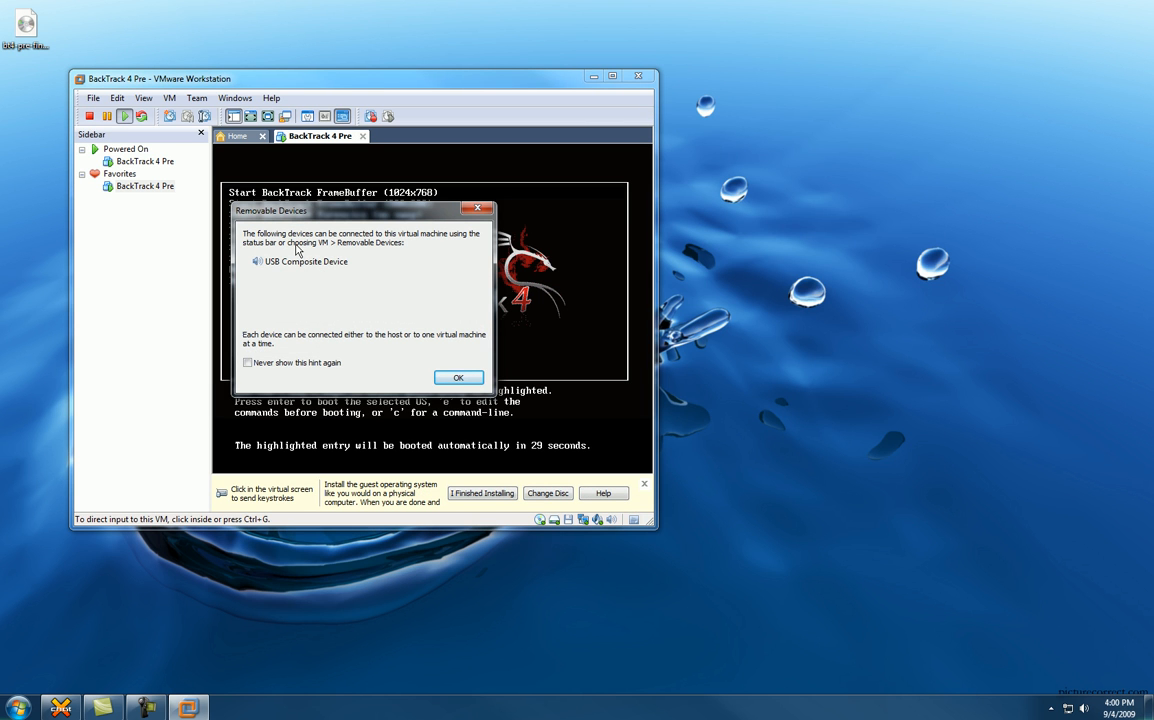
pyautogui.moveTo(478, 249)
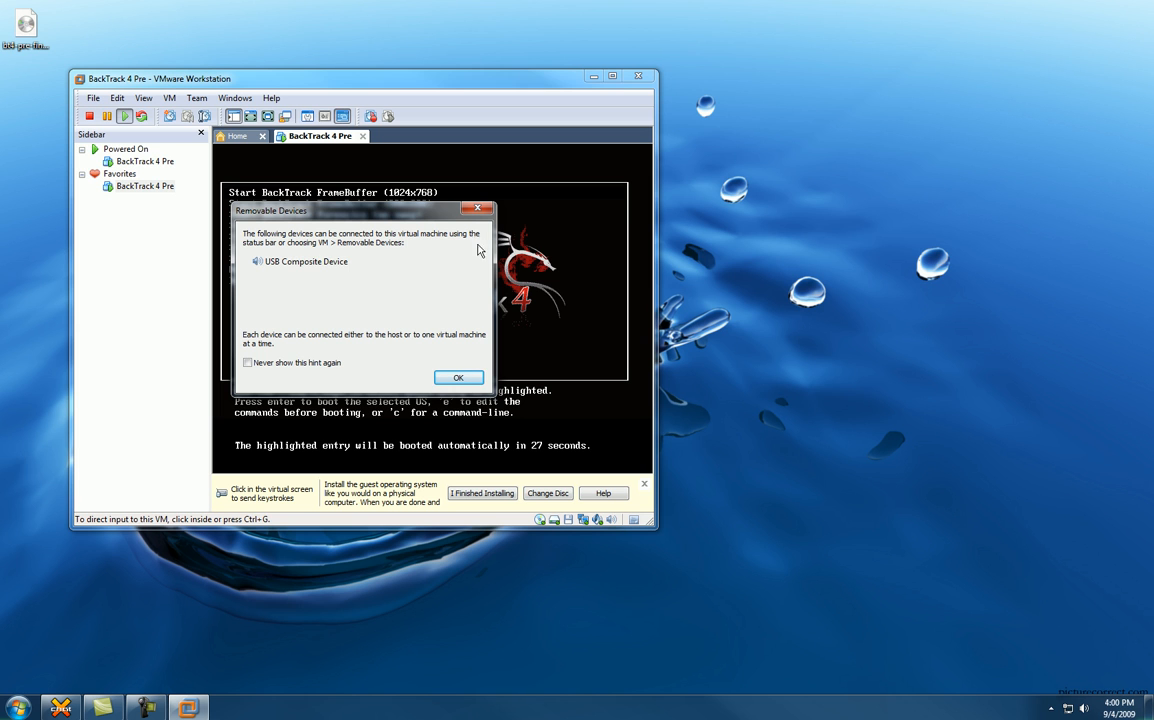
pyautogui.moveTo(288, 278)
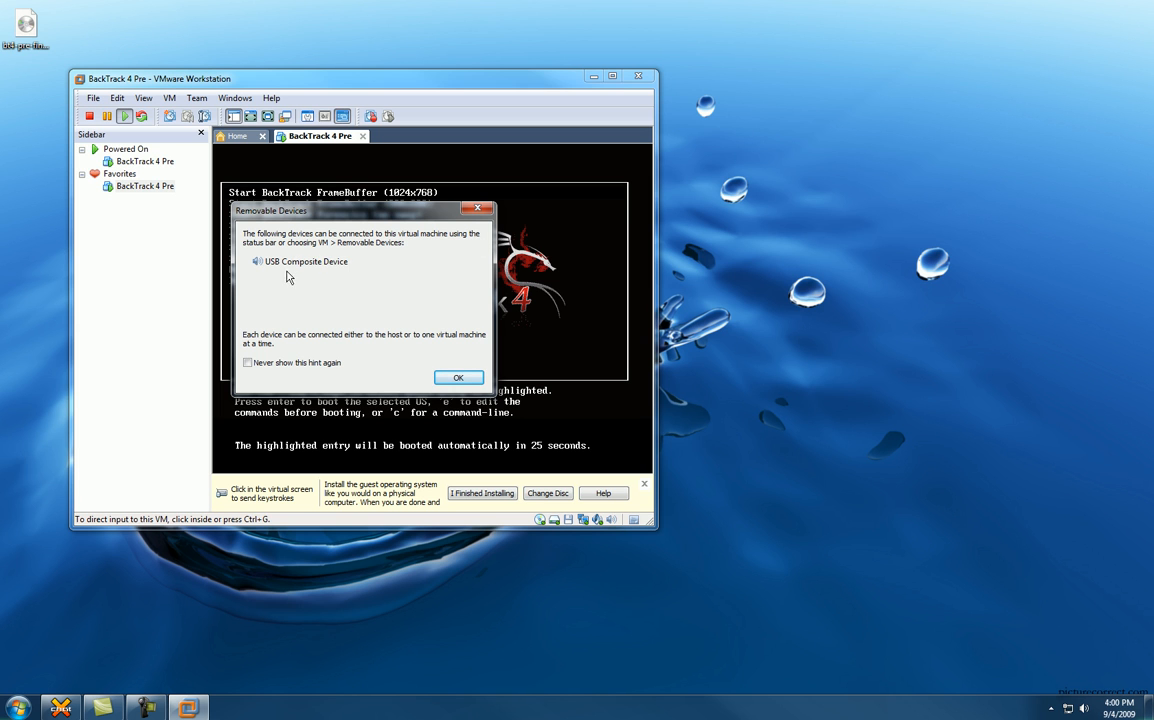
pyautogui.moveTo(407, 376)
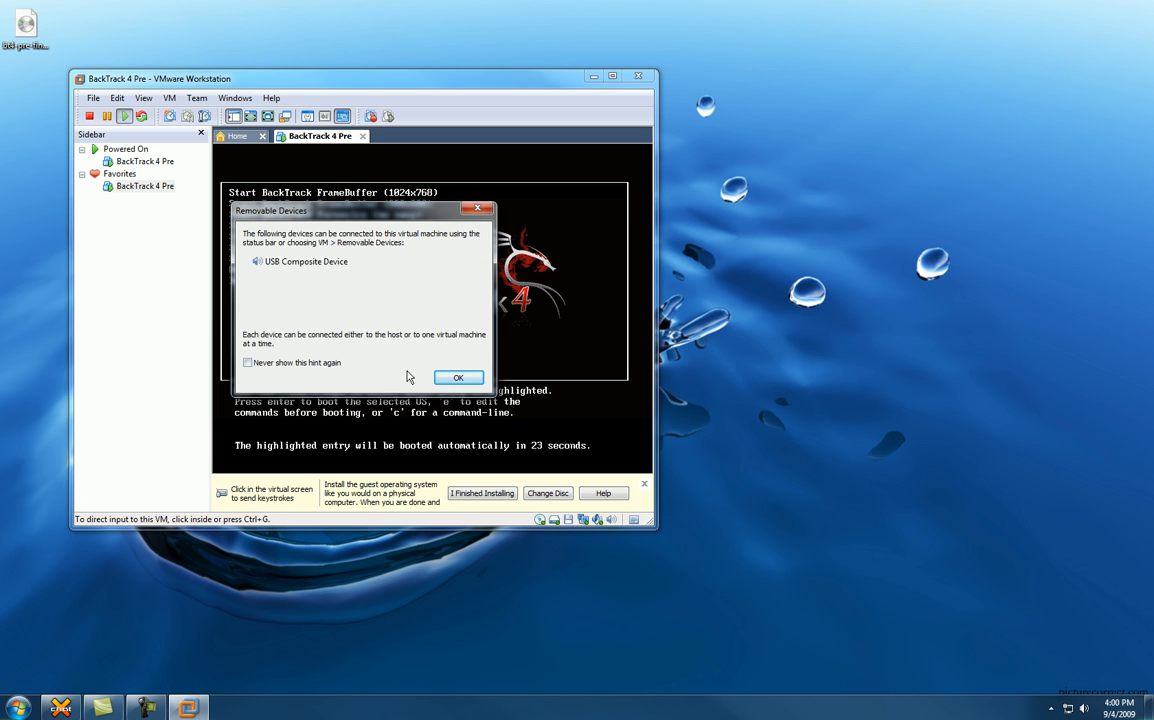
pyautogui.click(458, 377)
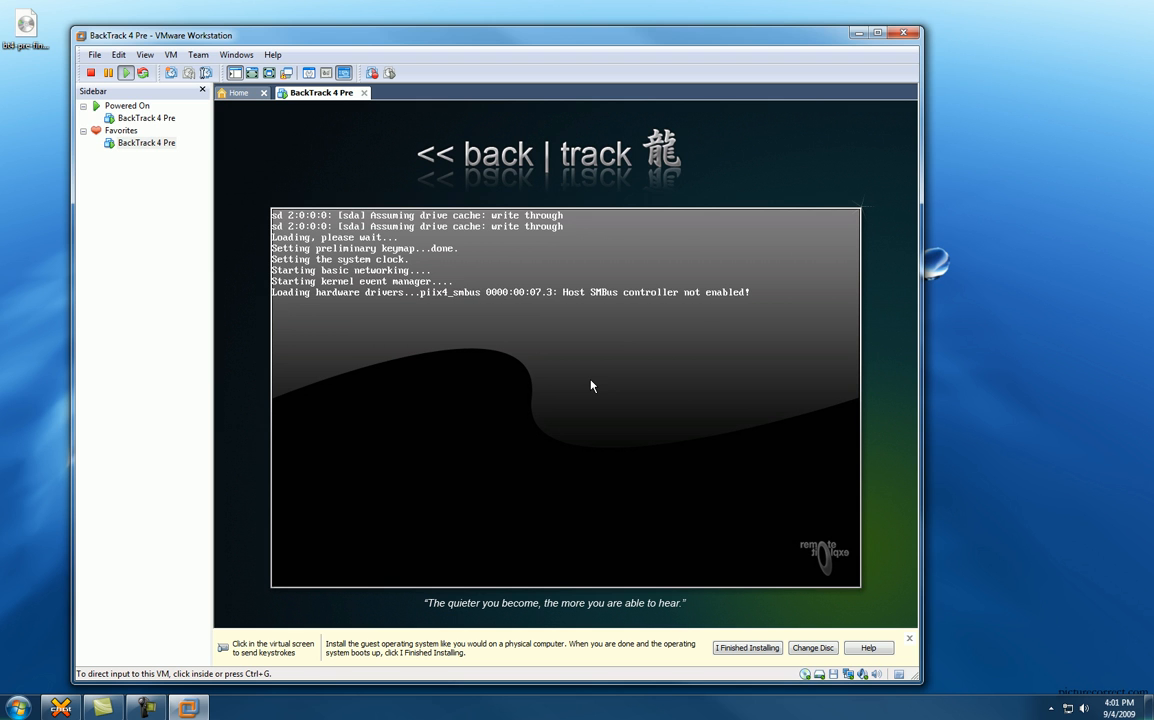
pyautogui.moveTo(597, 393)
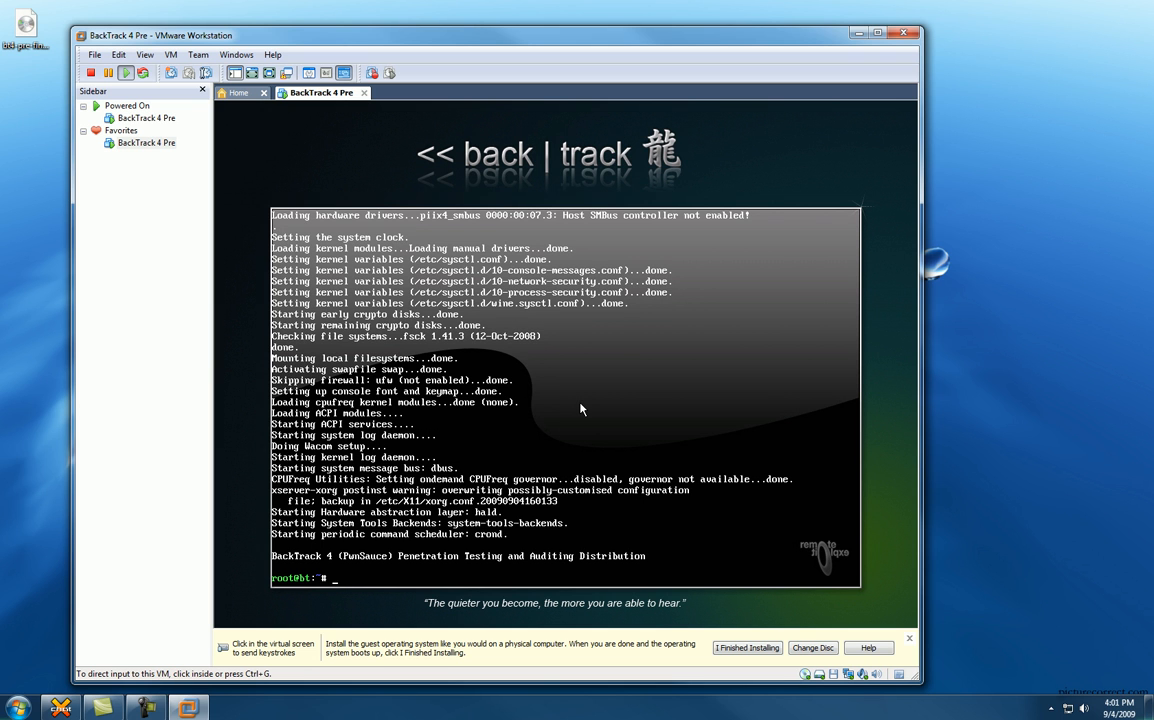
pyautogui.moveTo(557, 393)
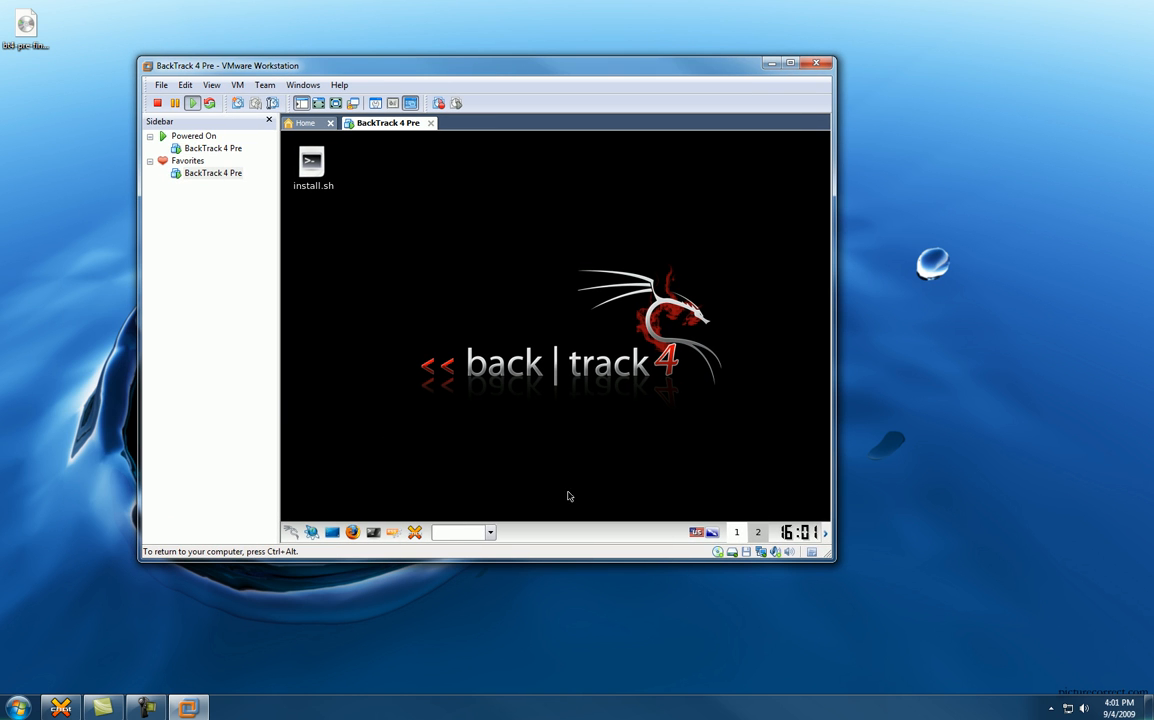
pyautogui.moveTo(460, 479)
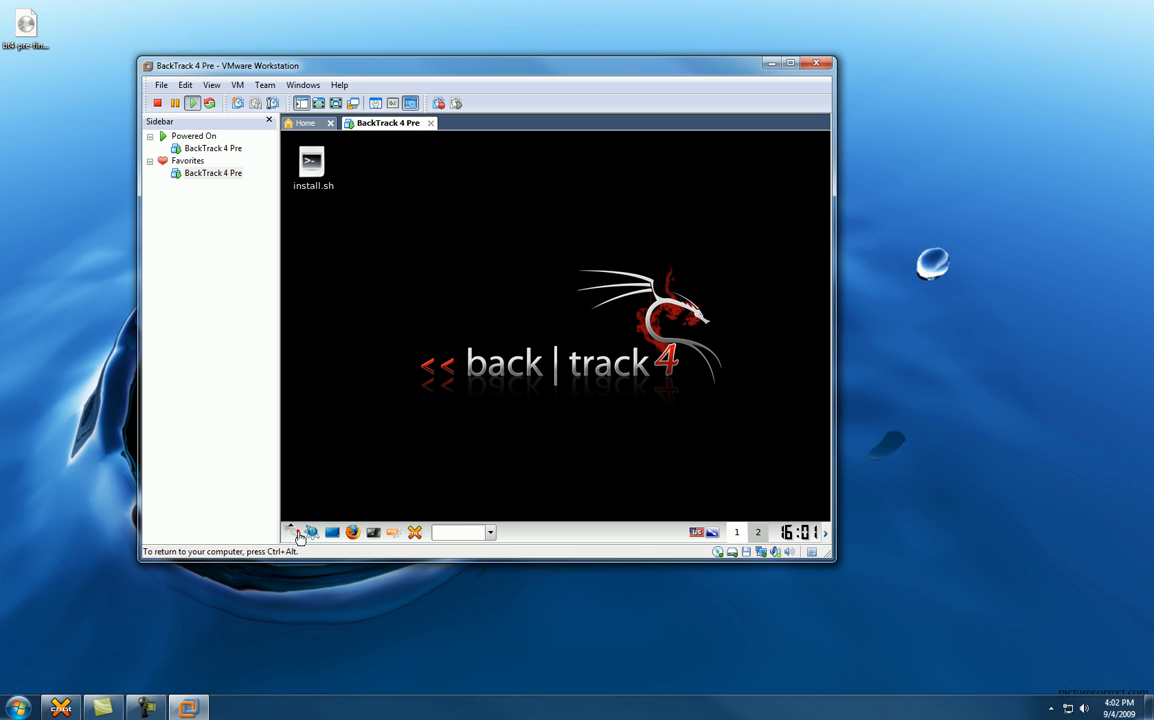
# Open the KDE K menu to view the Backtrack tool categories.
pyautogui.click(293, 531)
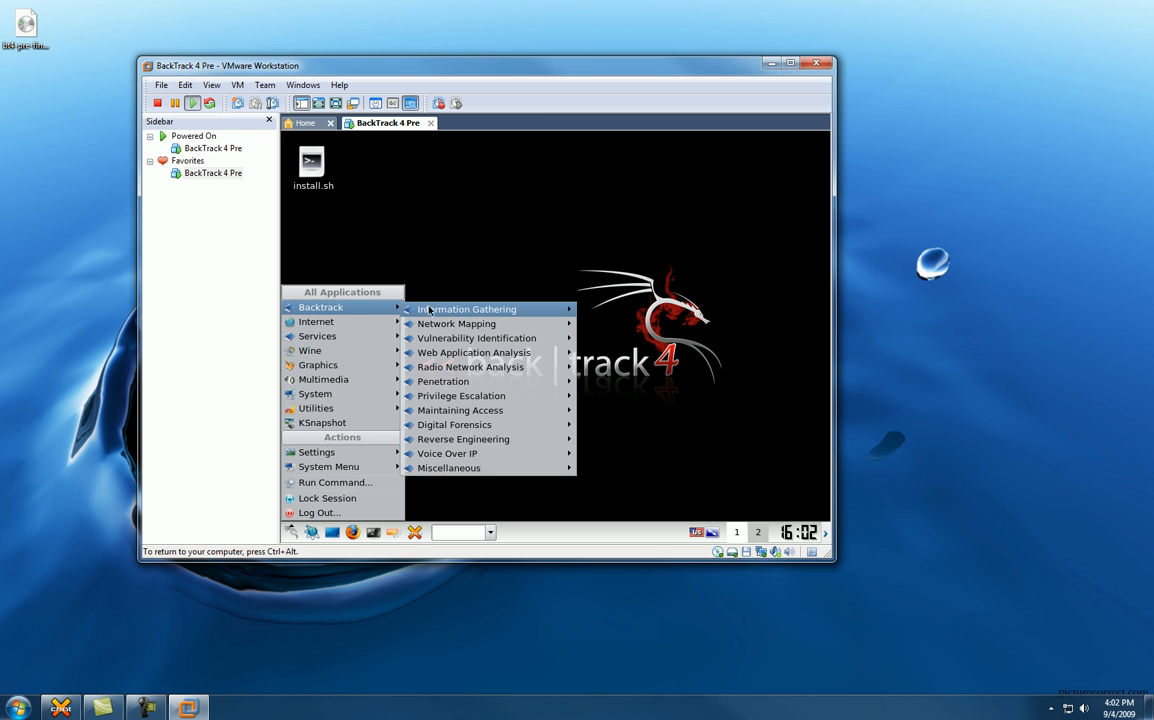
pyautogui.moveTo(456, 323)
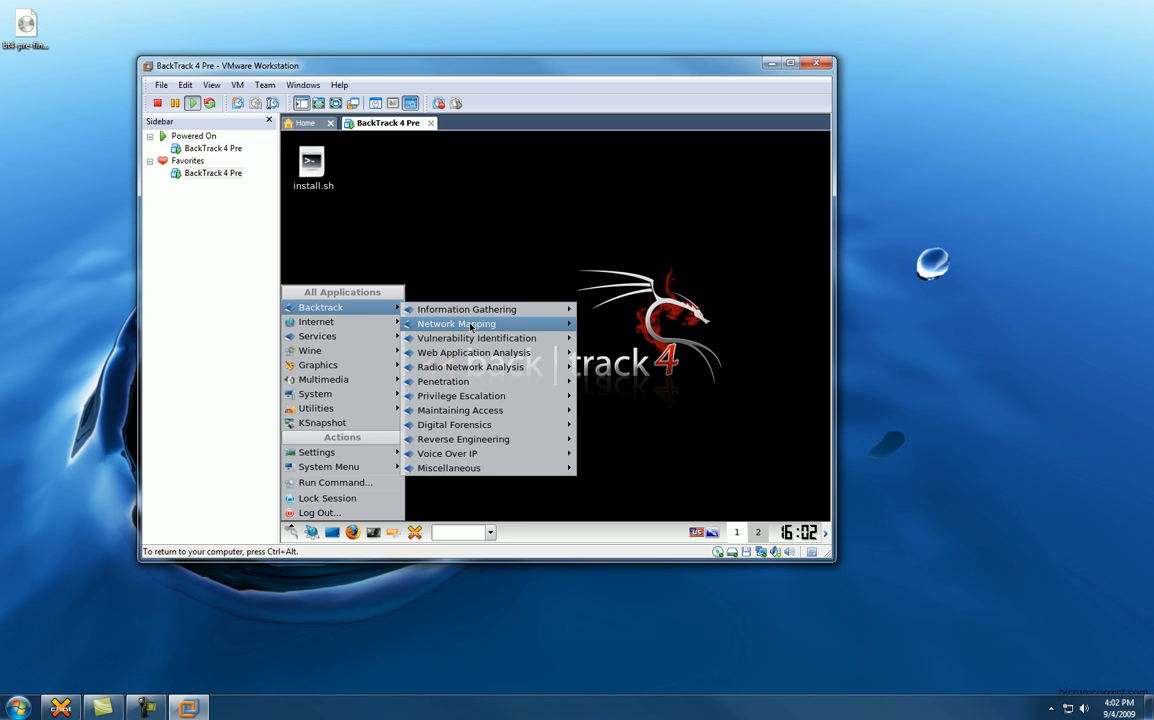
pyautogui.moveTo(443, 381)
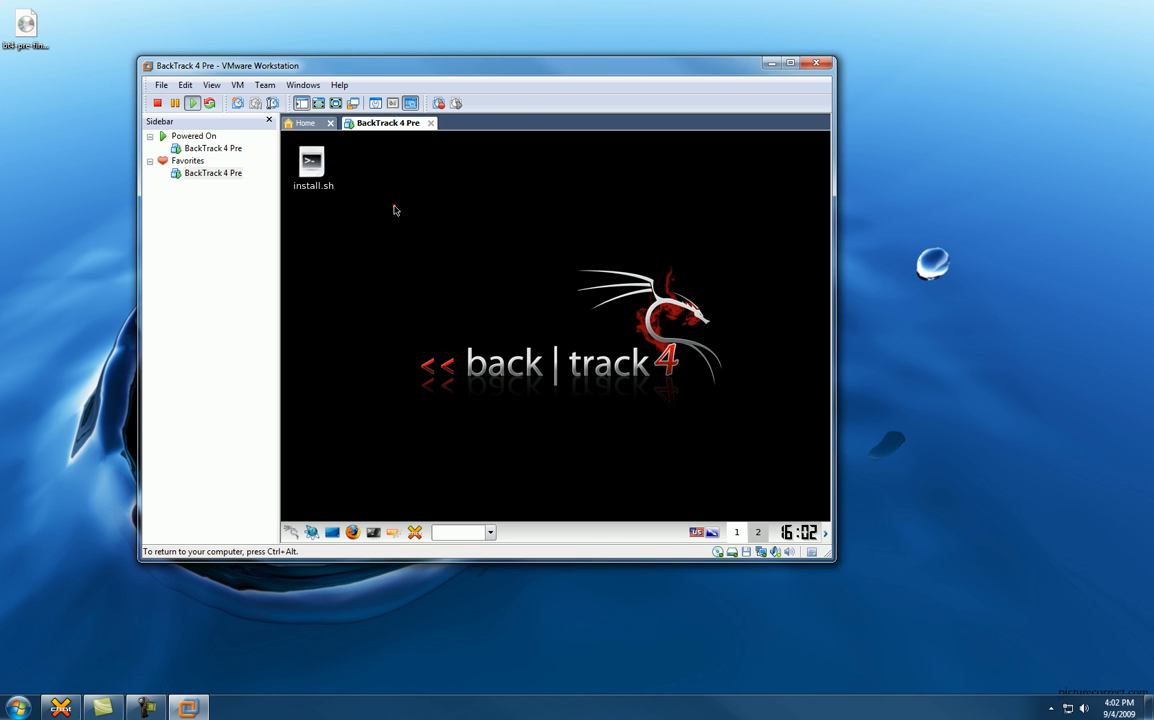
# Open a shell, run ifconfig showing only loopback, then exit.
pyautogui.doubleClick(313, 165)
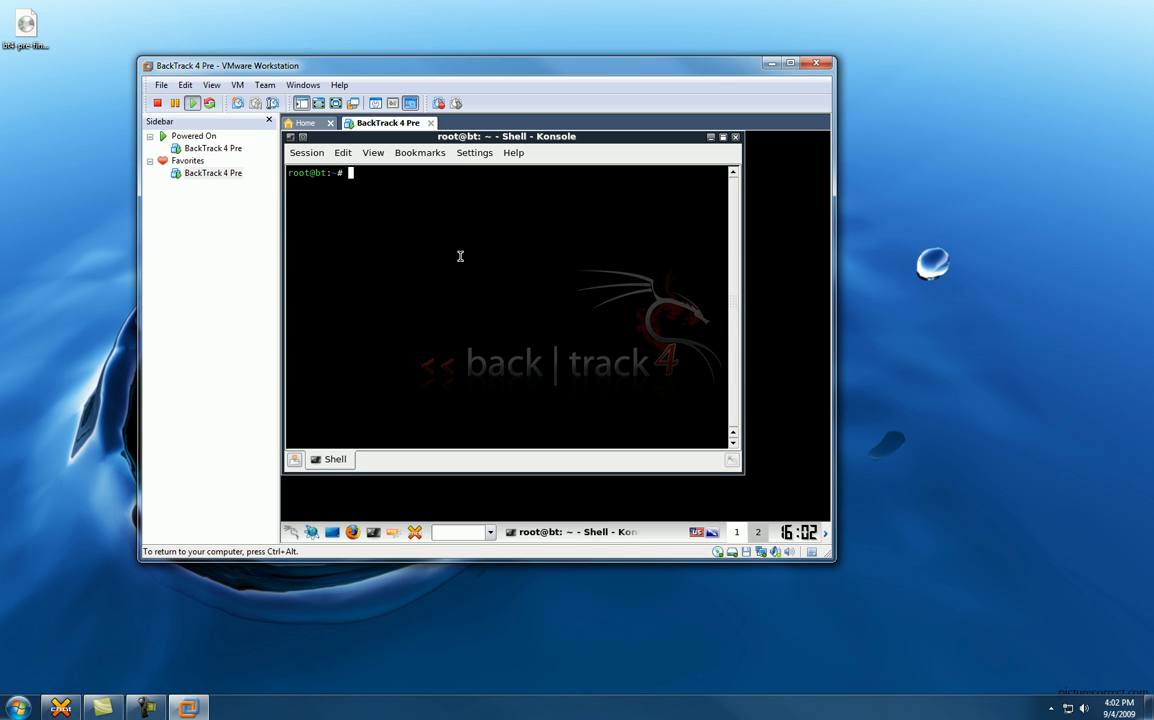
pyautogui.write('ifconfig')
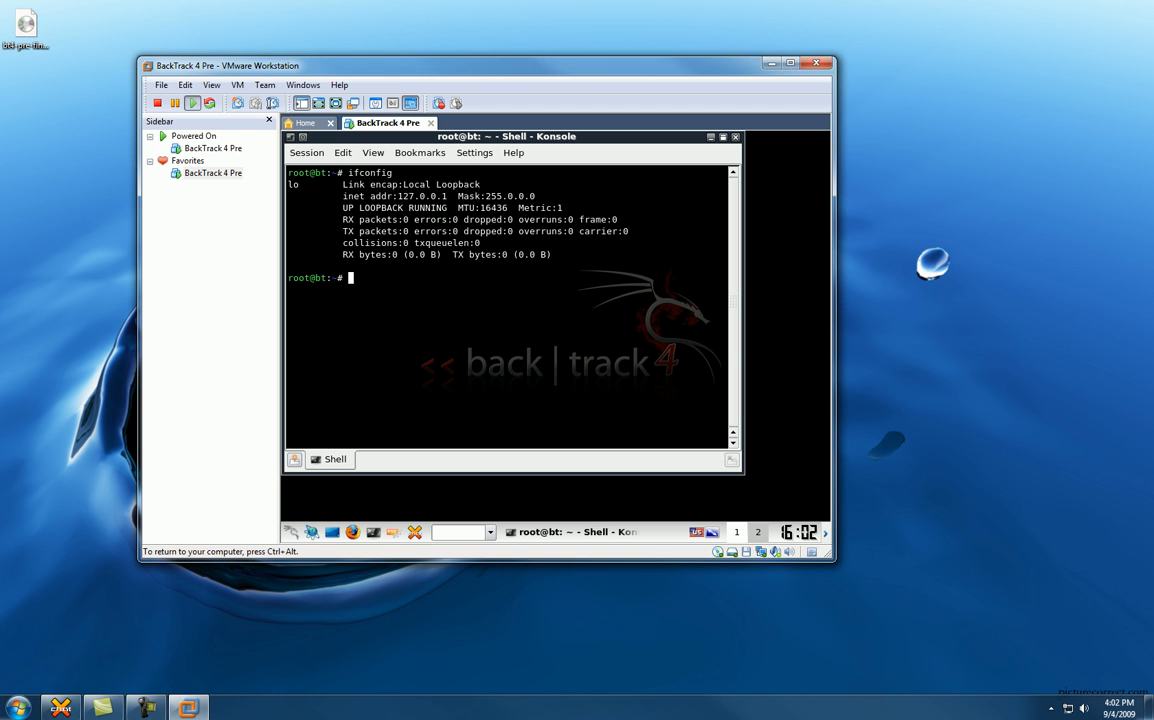
pyautogui.write('e')
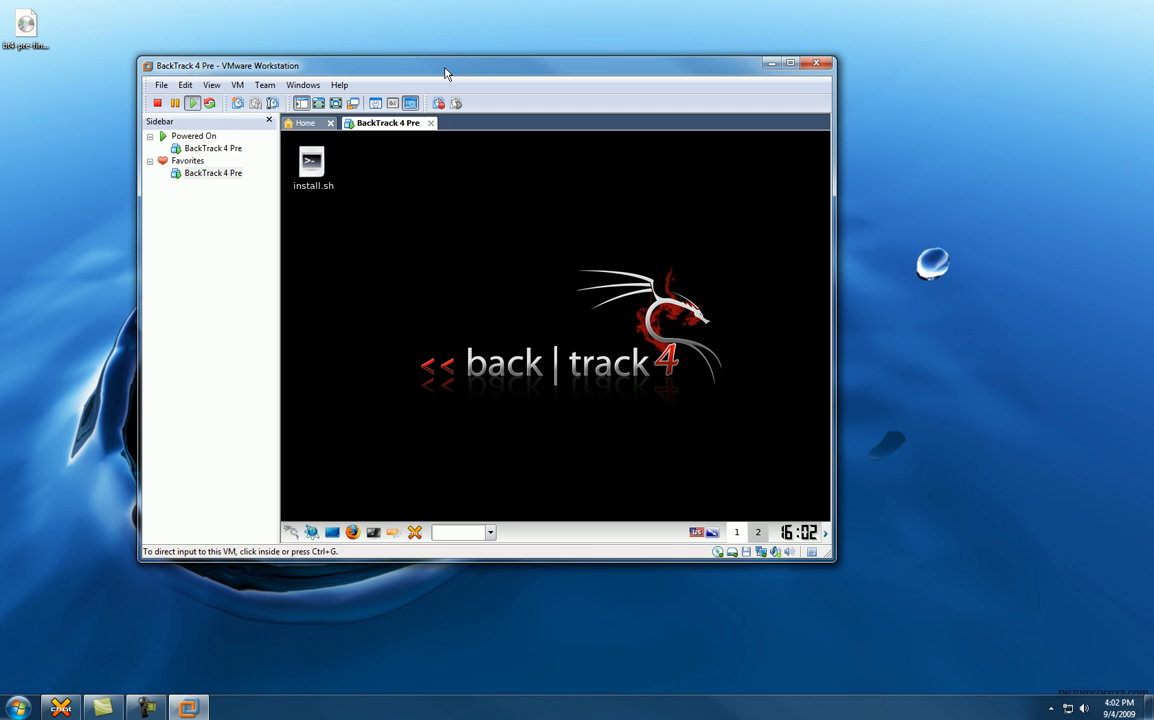
pyautogui.moveTo(447, 73)
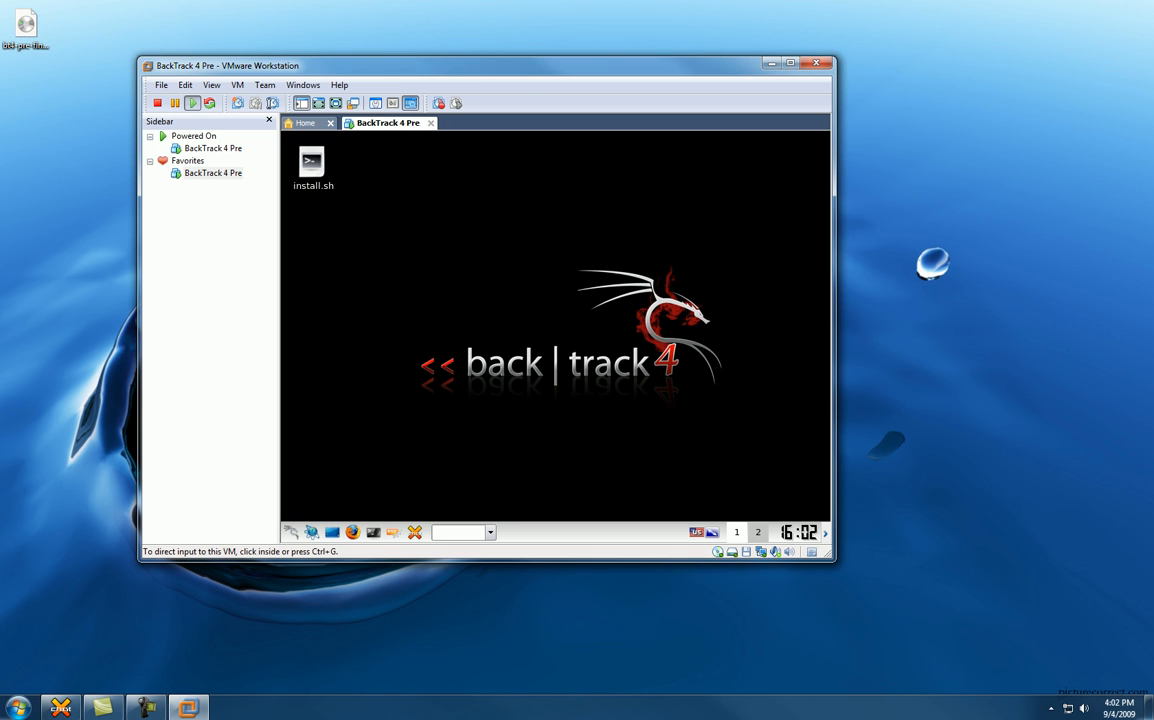